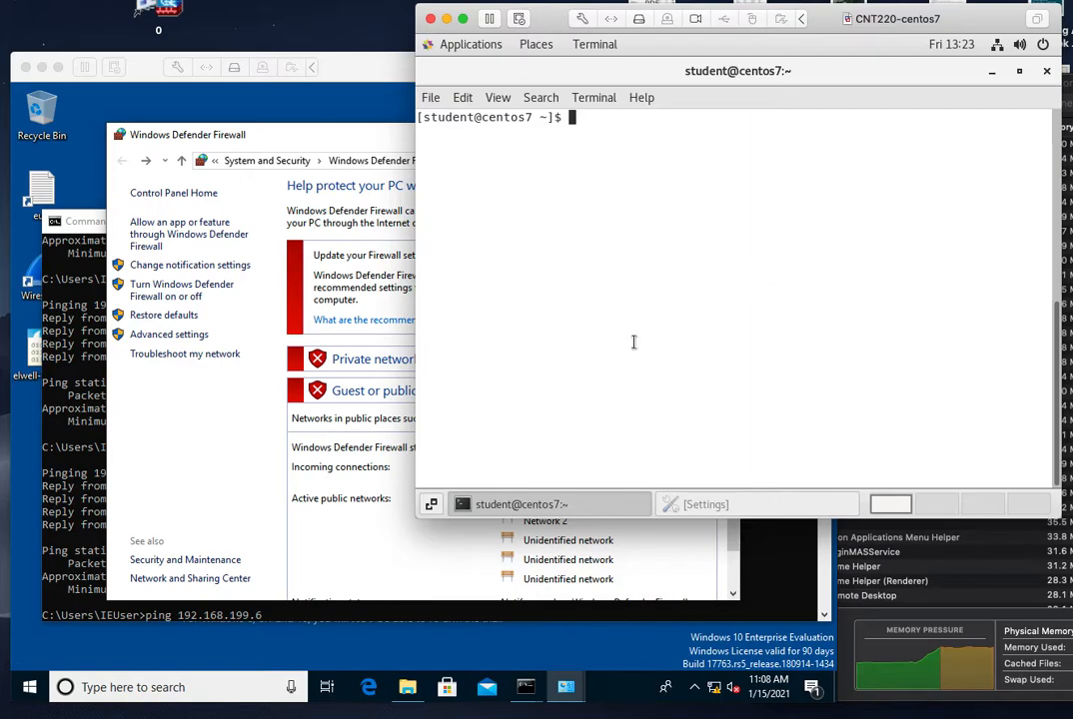
Clear the CentOS terminal and start pinging the Windows machine at 192.168.199.5
{"action": "type", "text": "clear"}
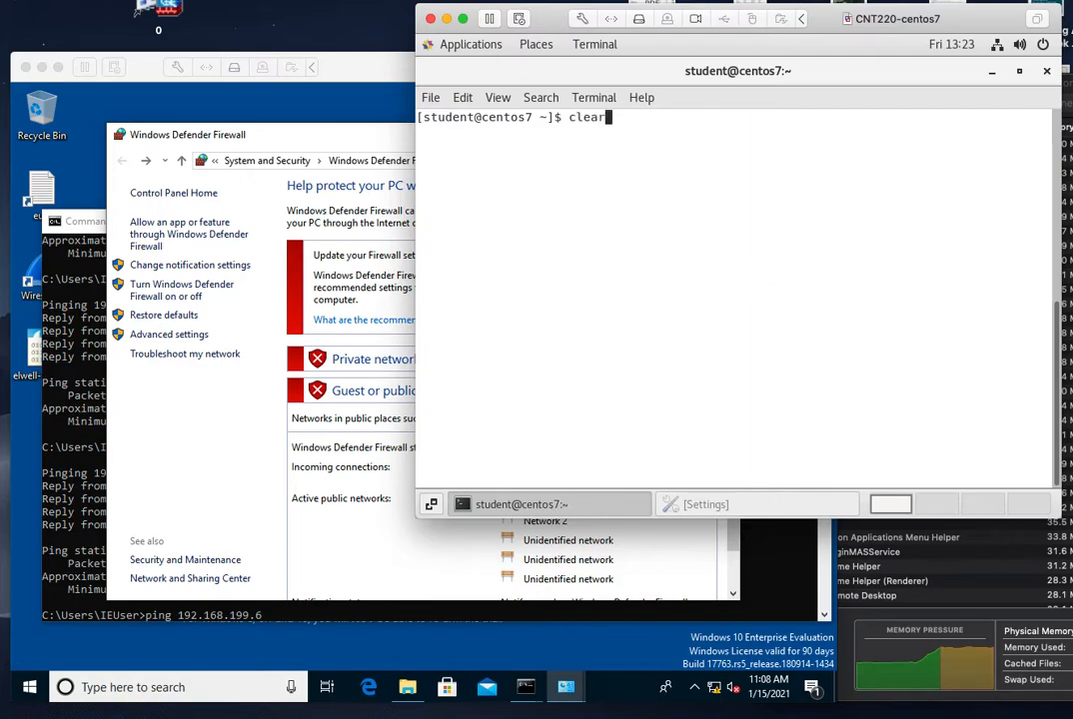
{"action": "type", "text": "ping 192.168.199.5"}
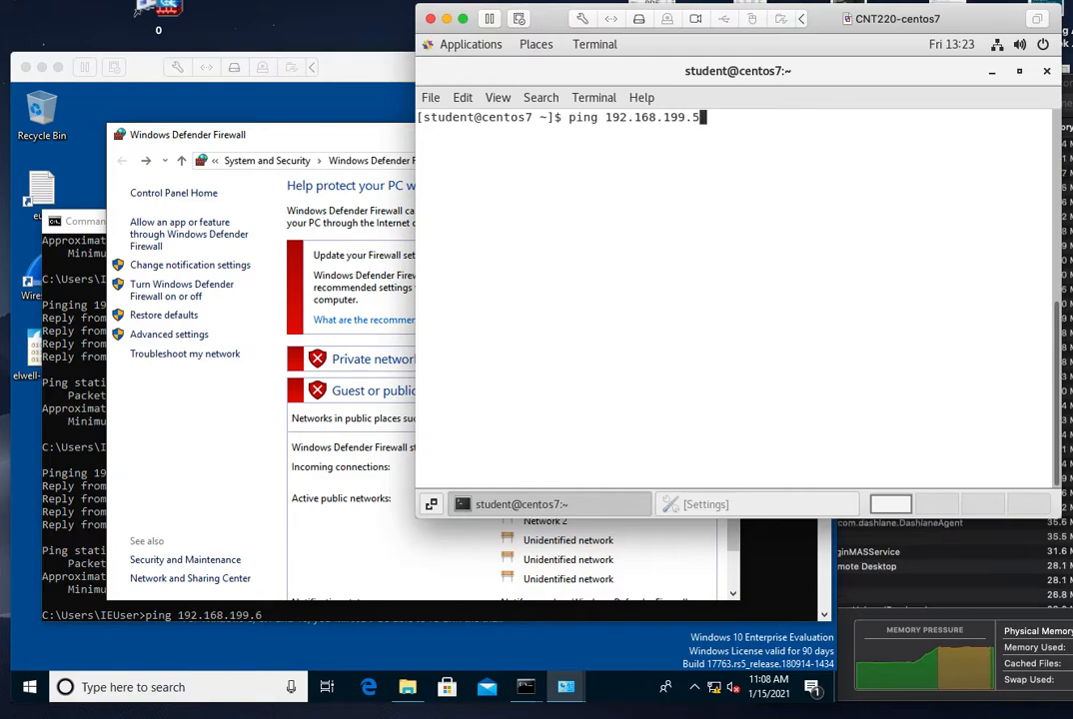
{"action": "key", "text": "Return"}
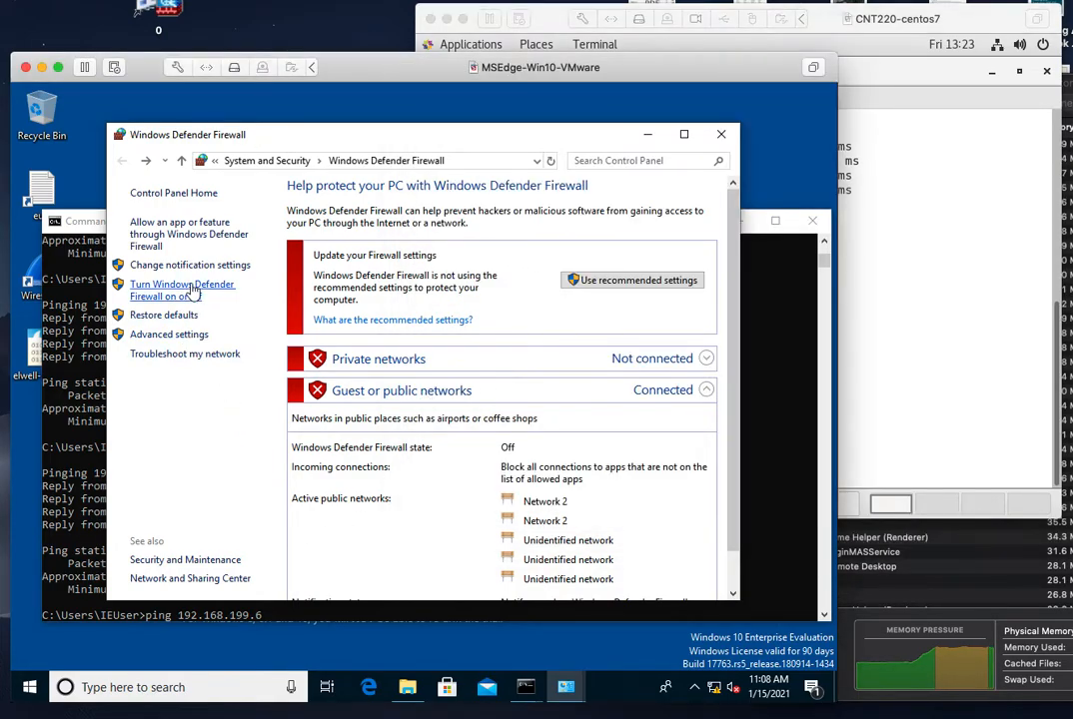
{"action": "mouse_move", "coordinate": [415, 365]}
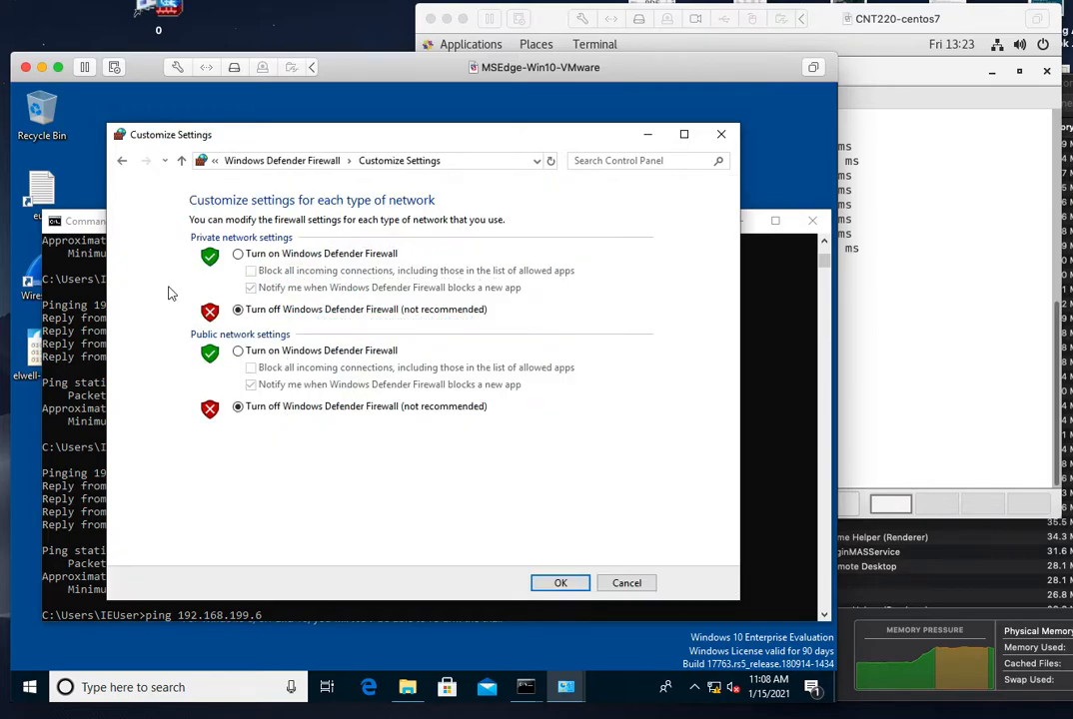
Turn Windows Defender Firewall on for private and public networks and apply
{"action": "left_click", "coordinate": [238, 253]}
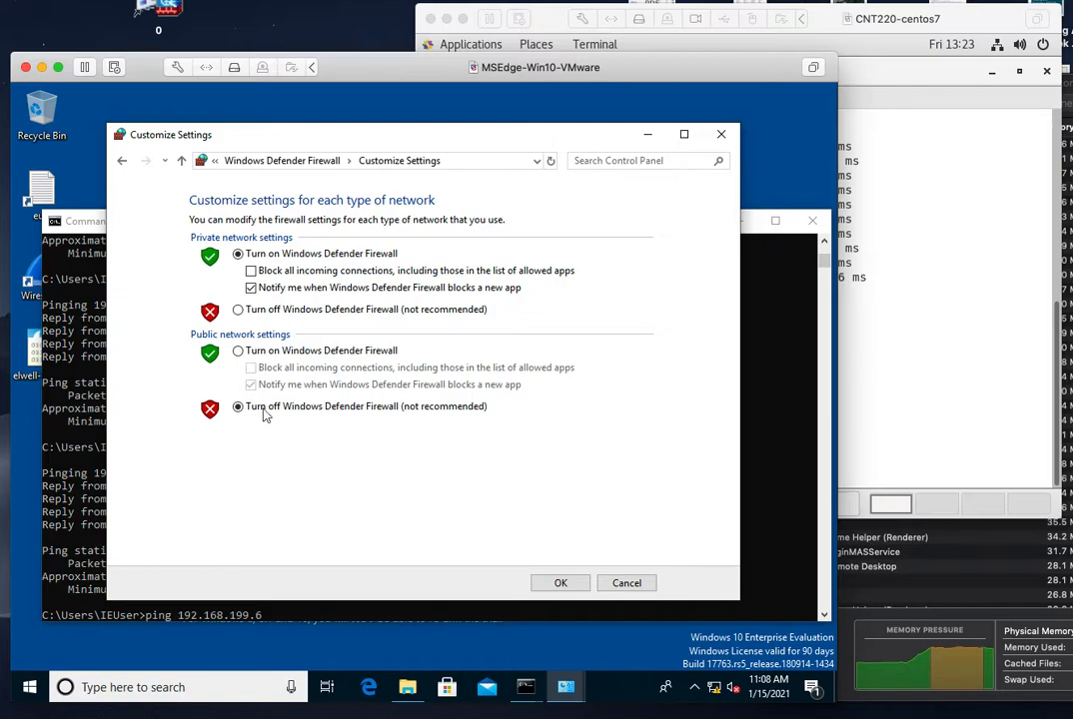
{"action": "left_click", "coordinate": [238, 351]}
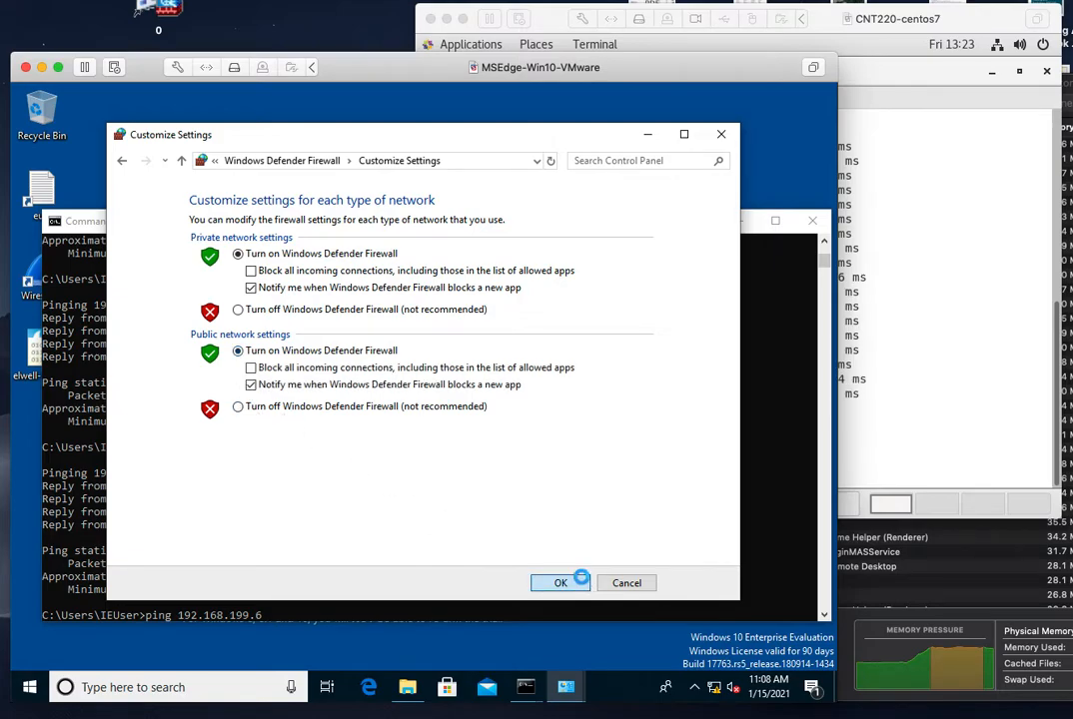
{"action": "left_click", "coordinate": [559, 582]}
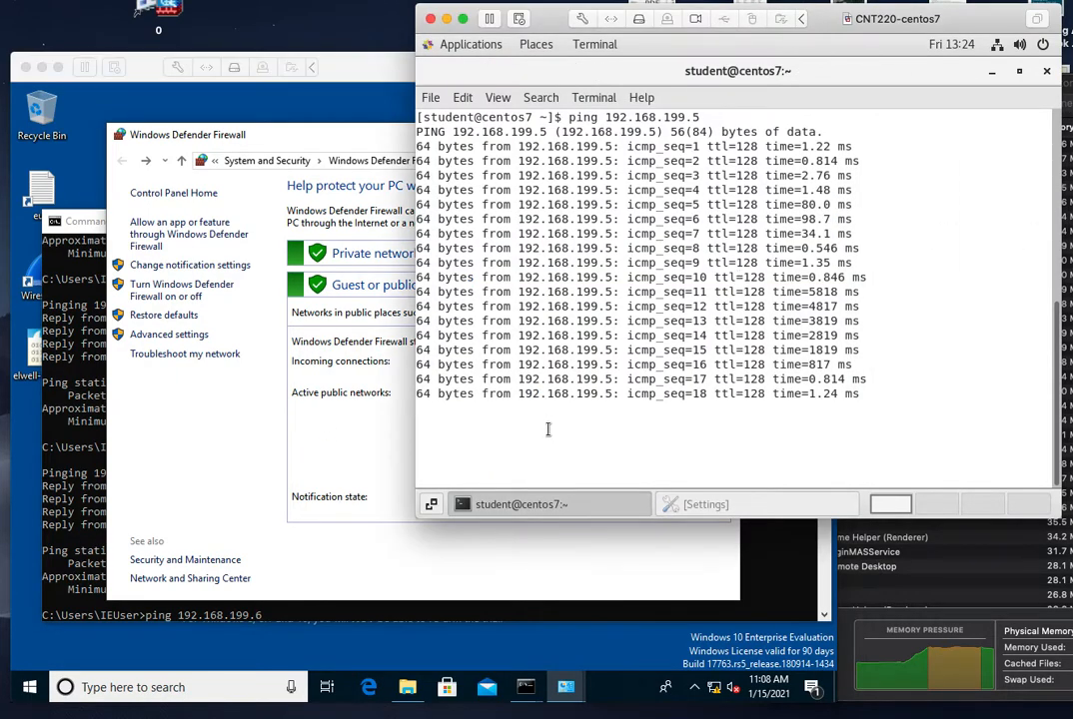
{"action": "mouse_move", "coordinate": [265, 426]}
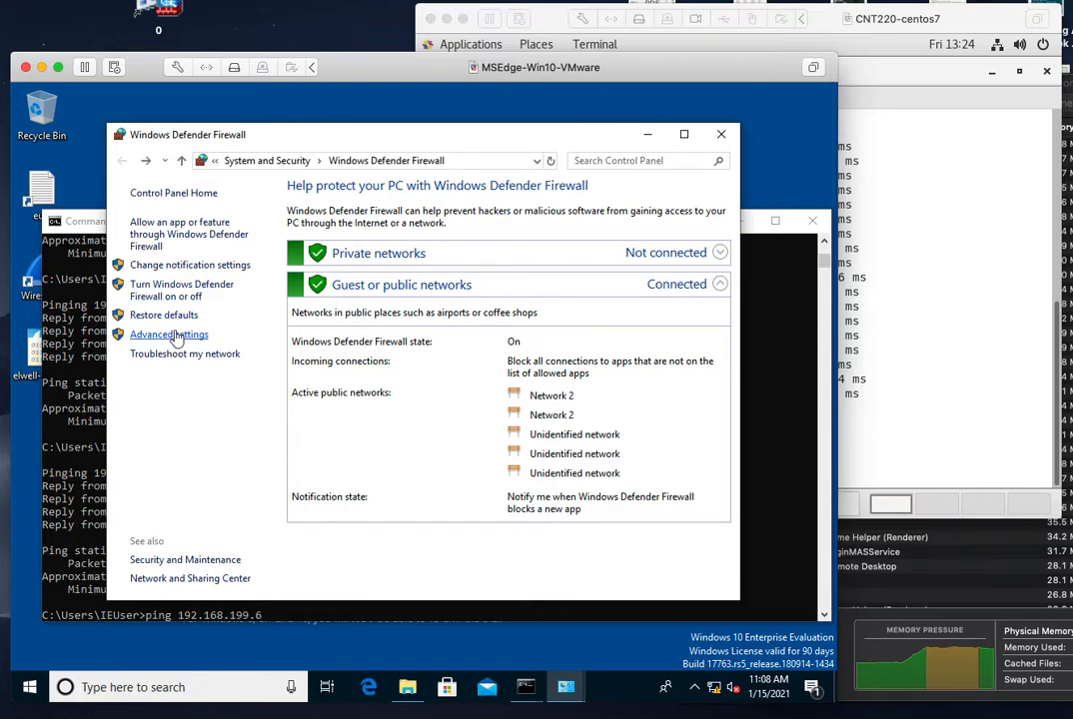
Show the Inbound Rules list in the advanced firewall console and scroll through it
{"action": "left_click", "coordinate": [169, 333]}
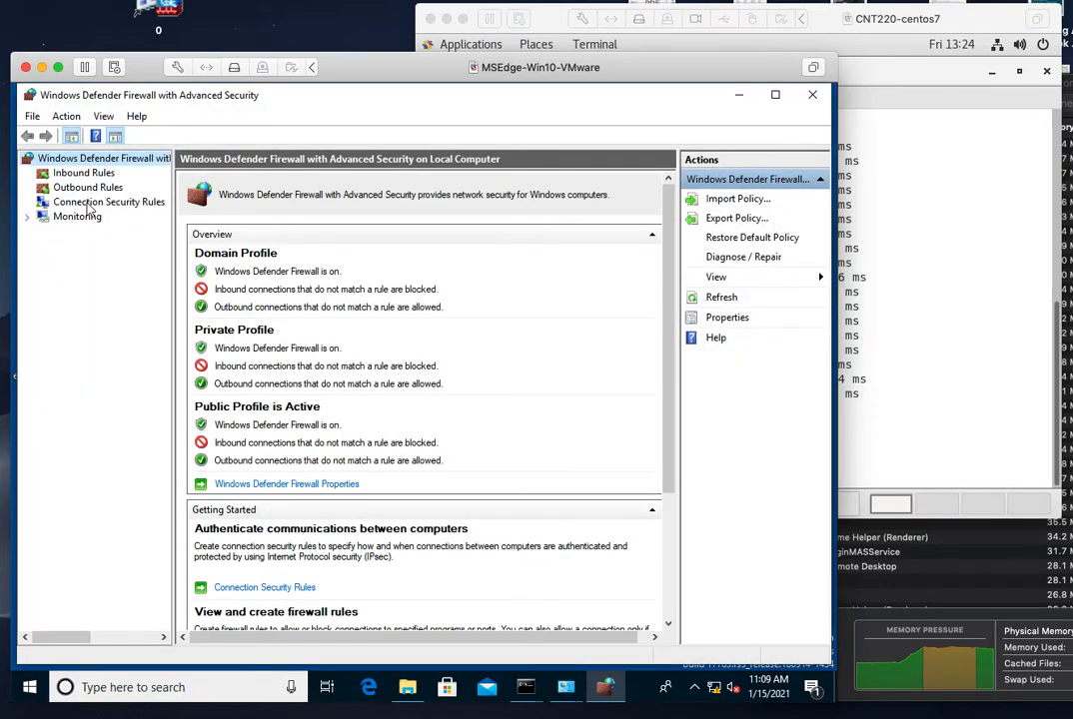
{"action": "left_click", "coordinate": [84, 172]}
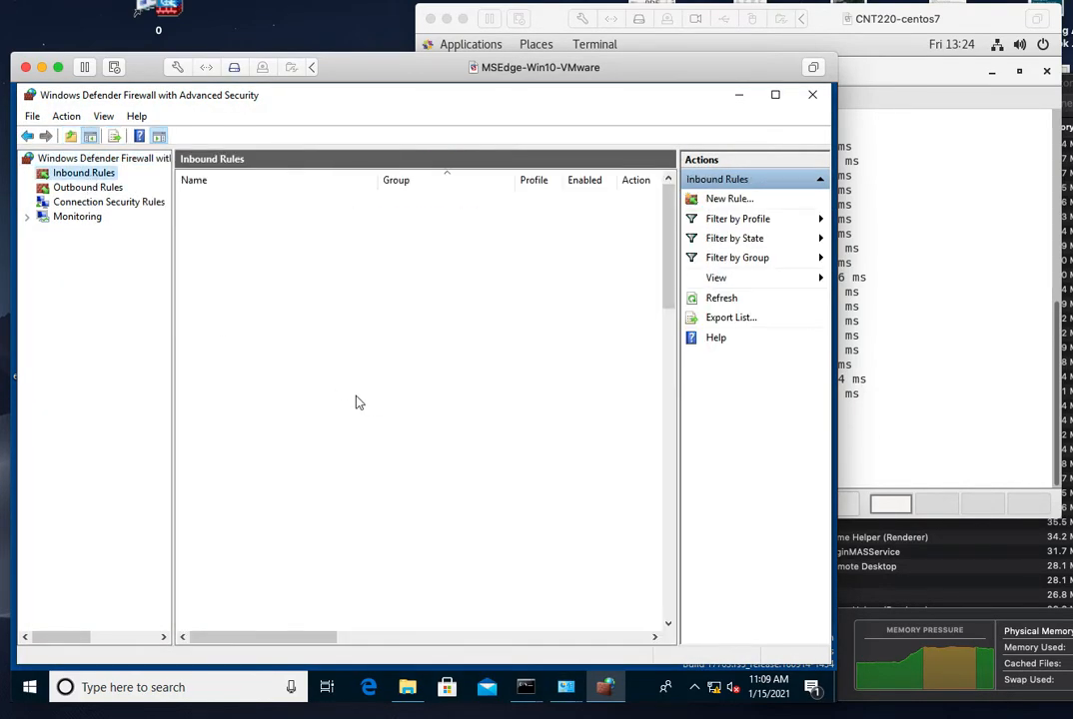
{"action": "left_click", "coordinate": [721, 298]}
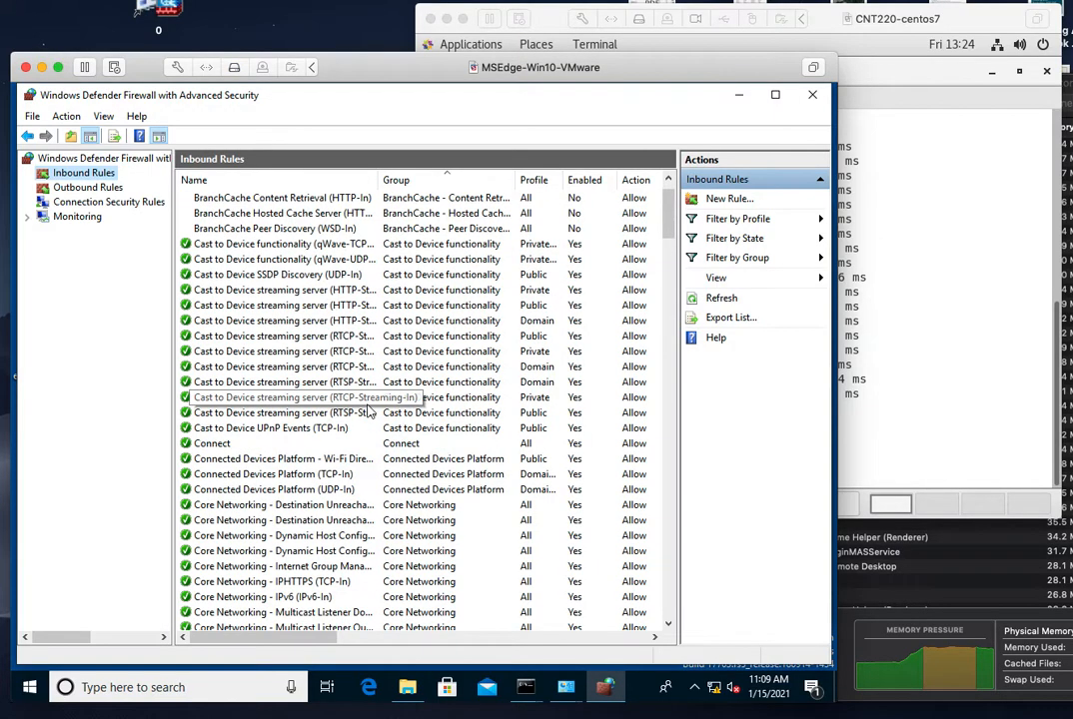
{"action": "scroll", "scroll_direction": "down", "scroll_amount": 3}
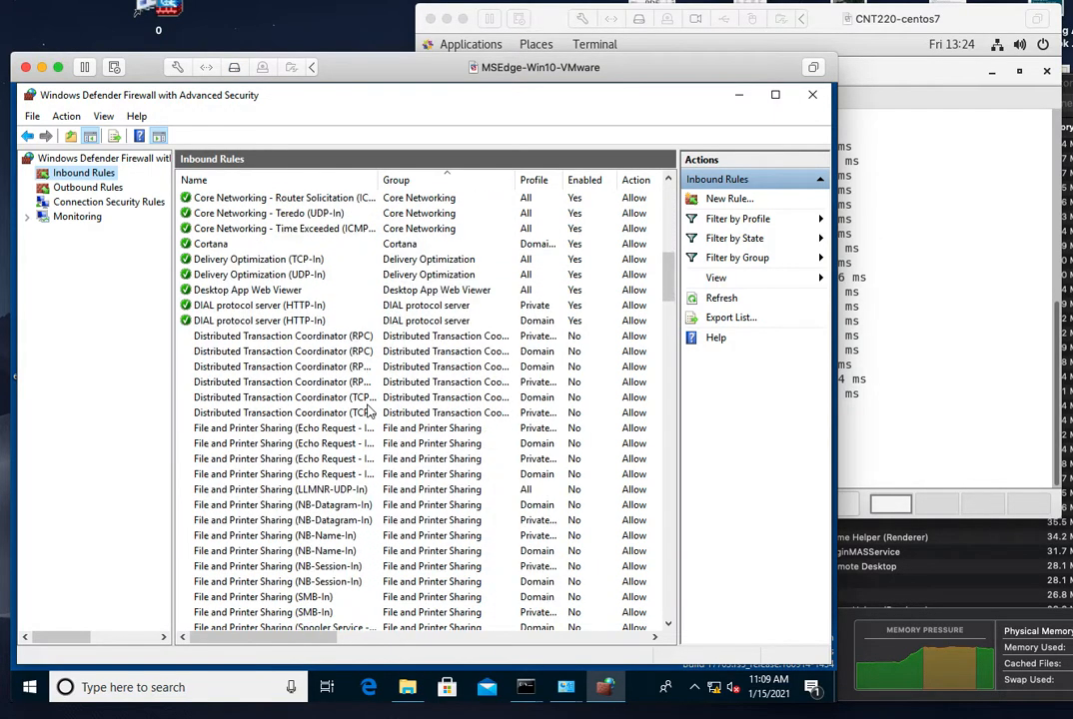
{"action": "scroll", "scroll_direction": "down", "scroll_amount": 3}
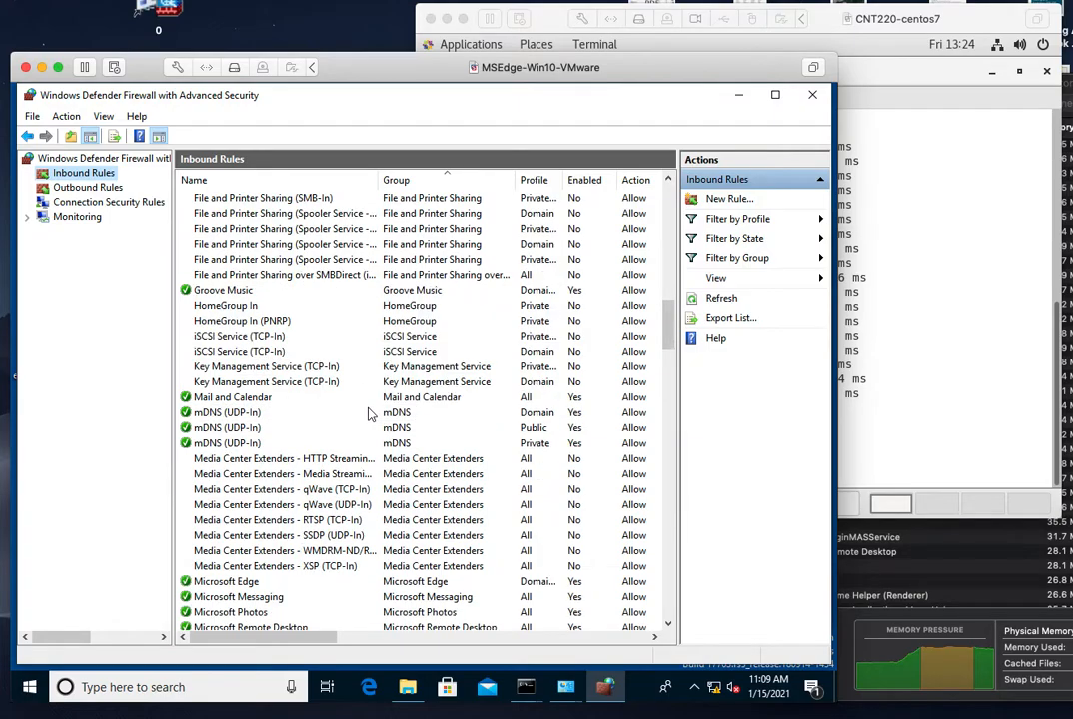
{"action": "scroll", "scroll_direction": "down", "scroll_amount": 3}
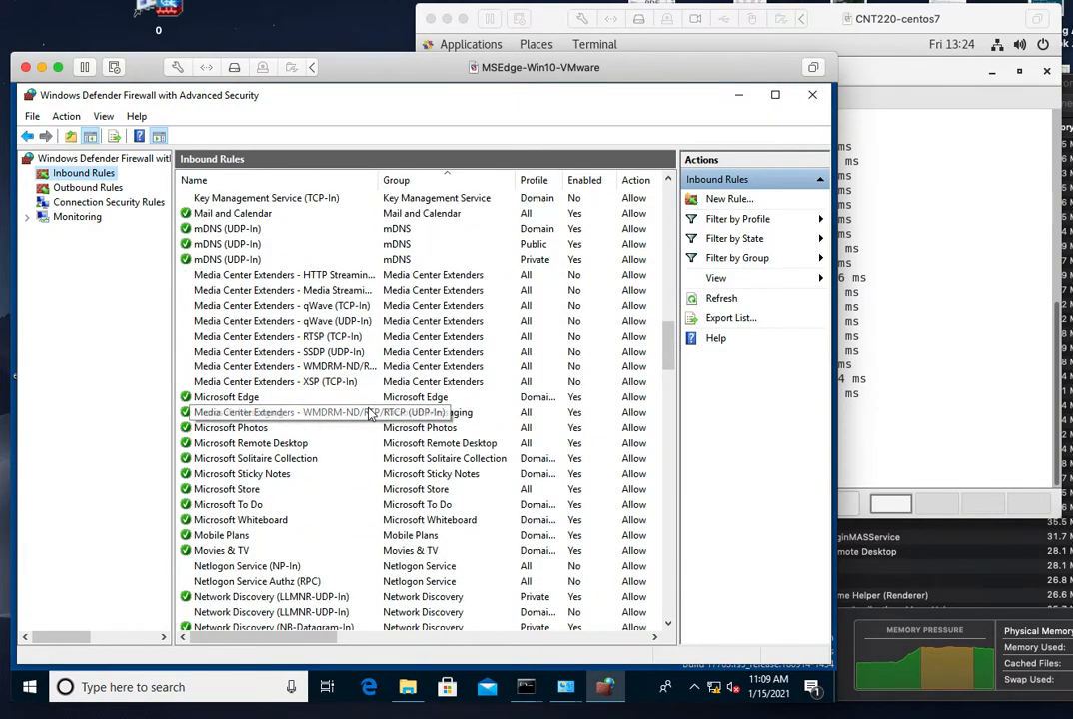
{"action": "scroll", "scroll_direction": "down", "scroll_amount": 3}
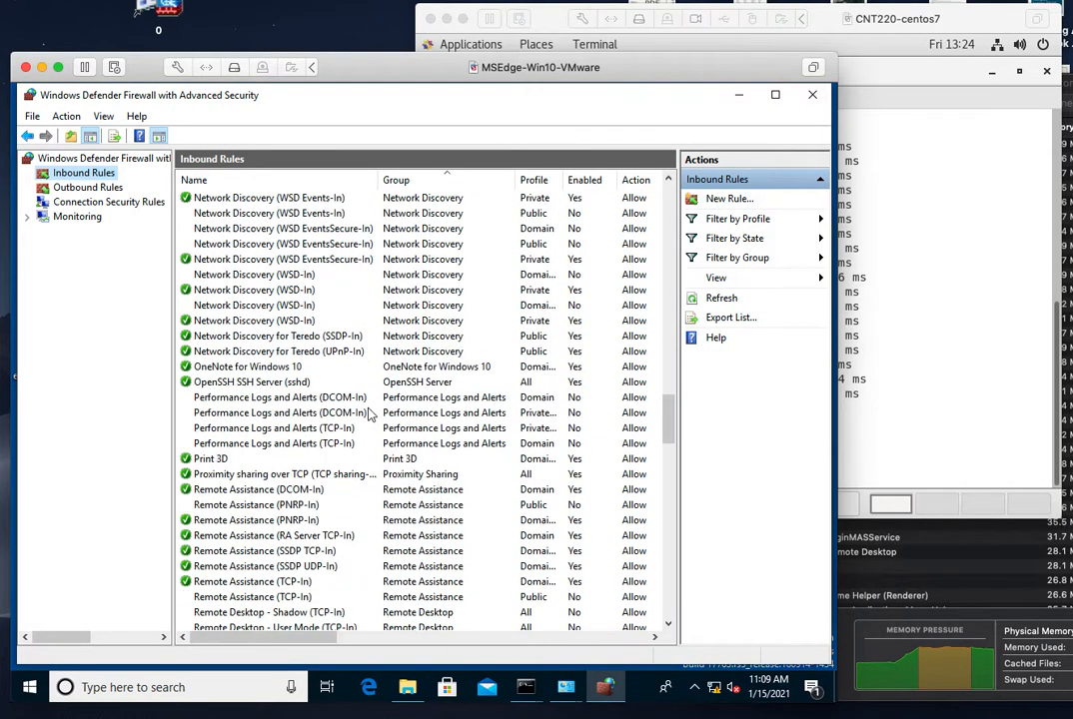
{"action": "scroll", "scroll_direction": "up", "scroll_amount": 3}
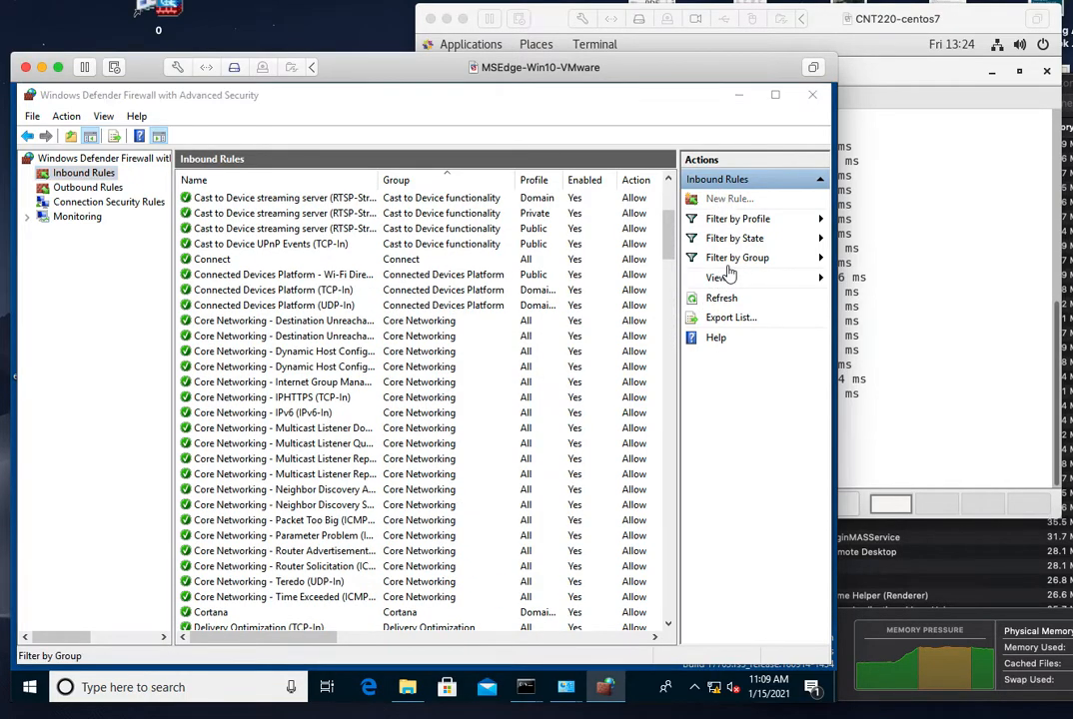
Start a new inbound program rule for all programs, allowing the connection on all profiles
{"action": "left_click", "coordinate": [729, 198]}
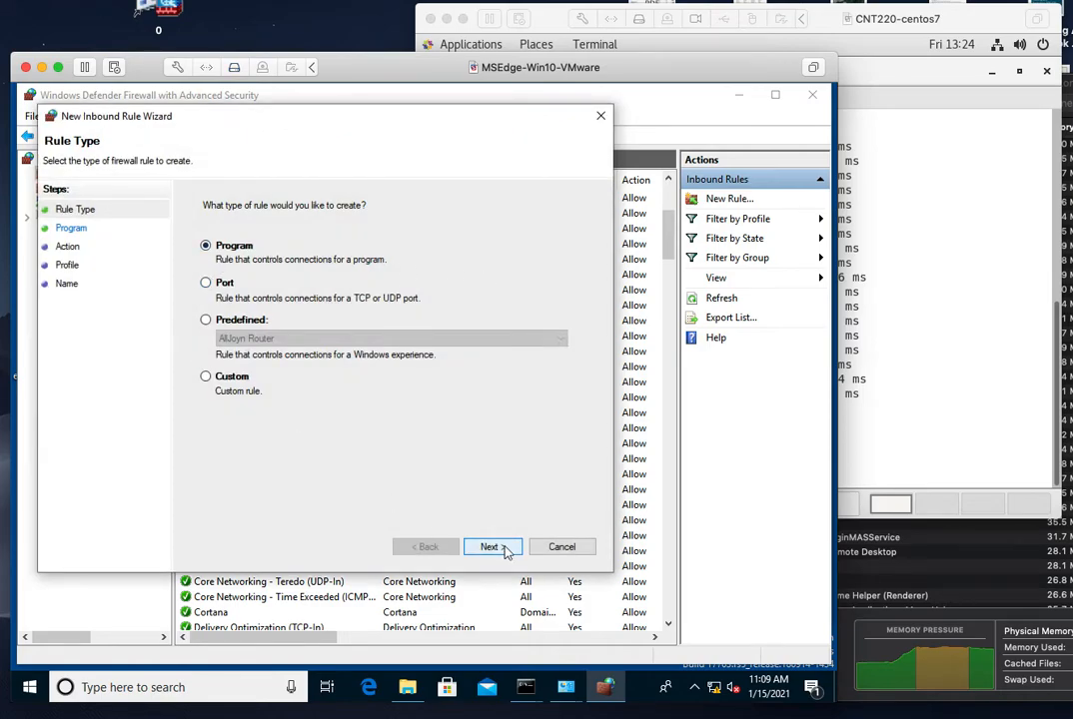
{"action": "left_click", "coordinate": [489, 547]}
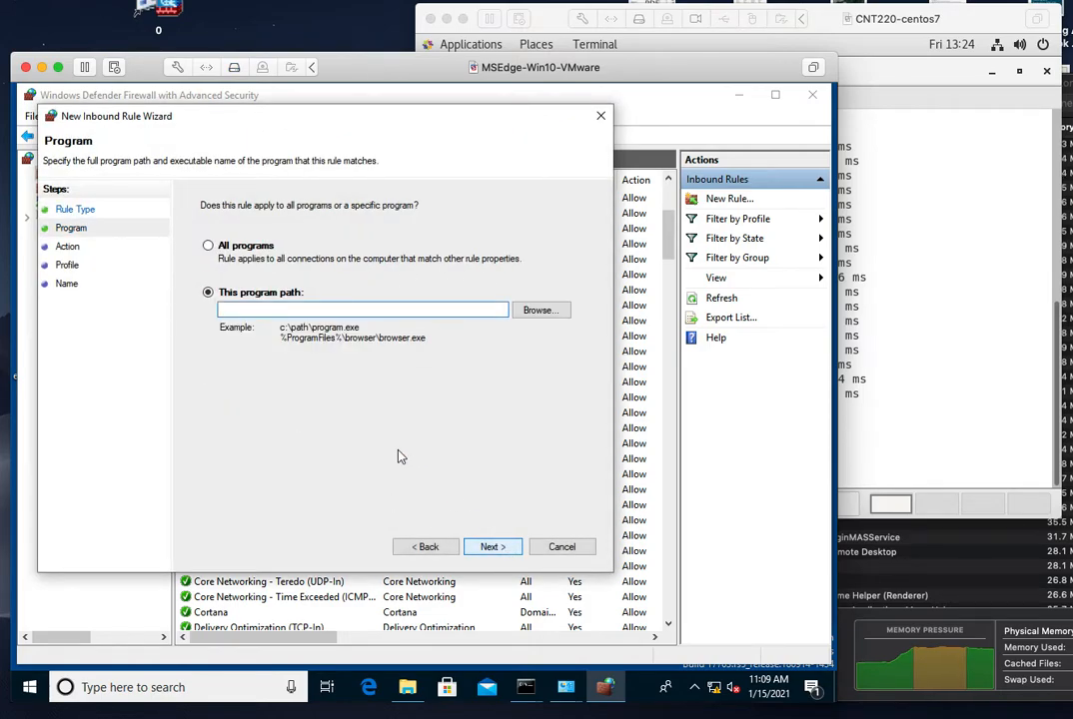
{"action": "left_click", "coordinate": [208, 246]}
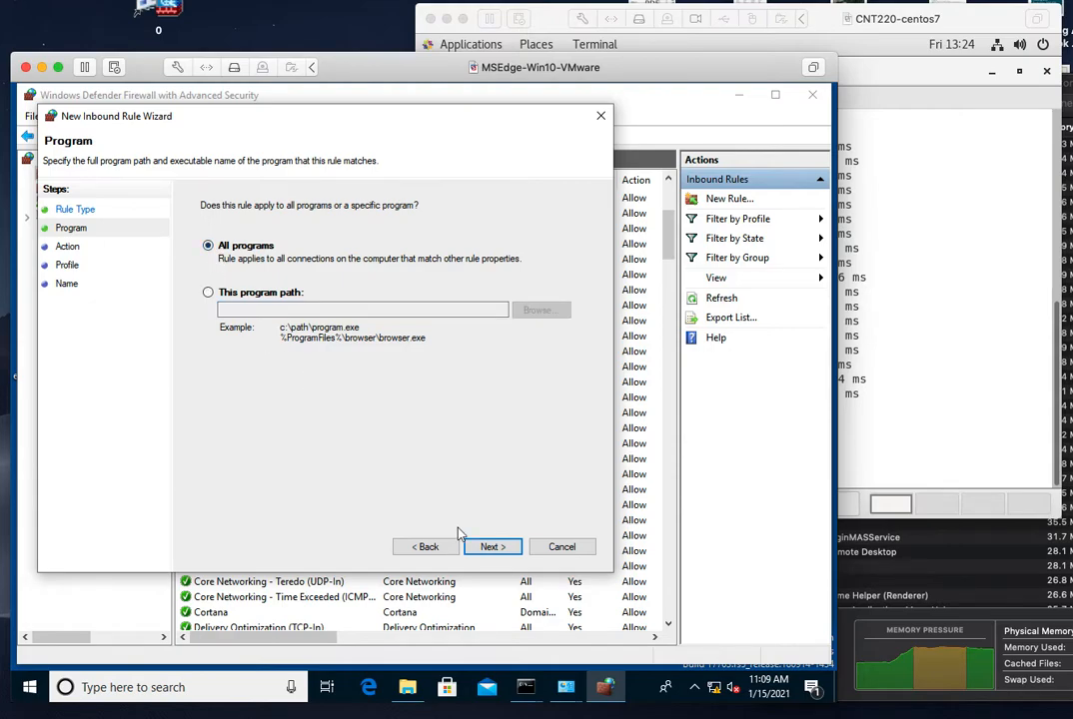
{"action": "left_click", "coordinate": [492, 546]}
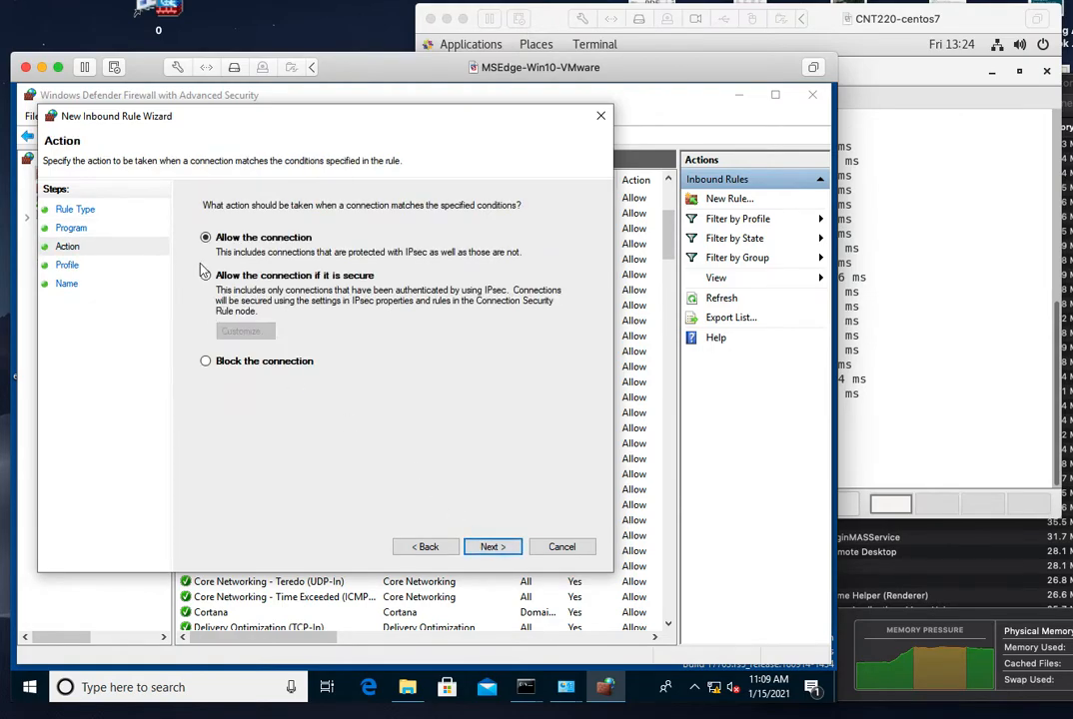
{"action": "left_click", "coordinate": [492, 546]}
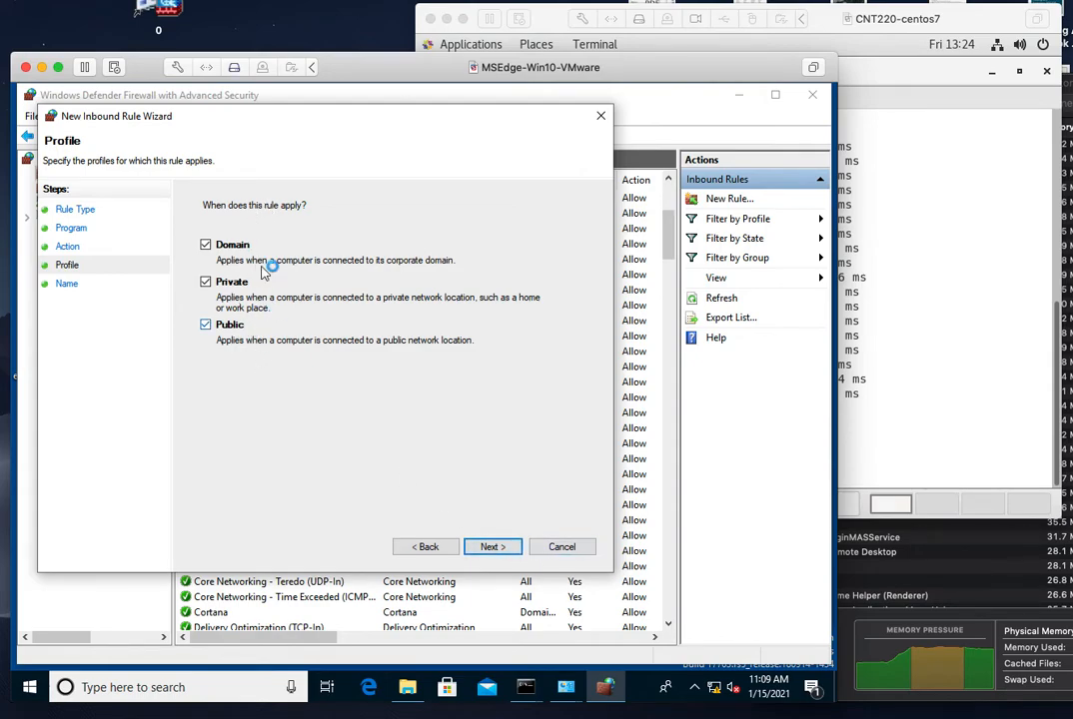
{"action": "mouse_move", "coordinate": [198, 294]}
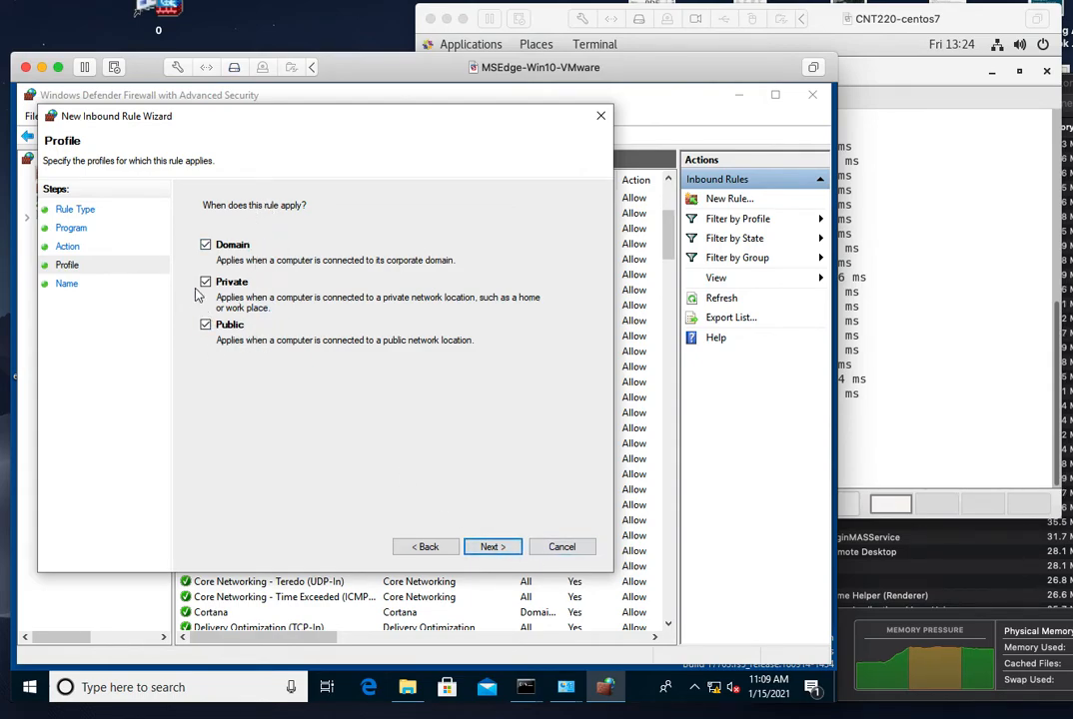
{"action": "mouse_move", "coordinate": [305, 381]}
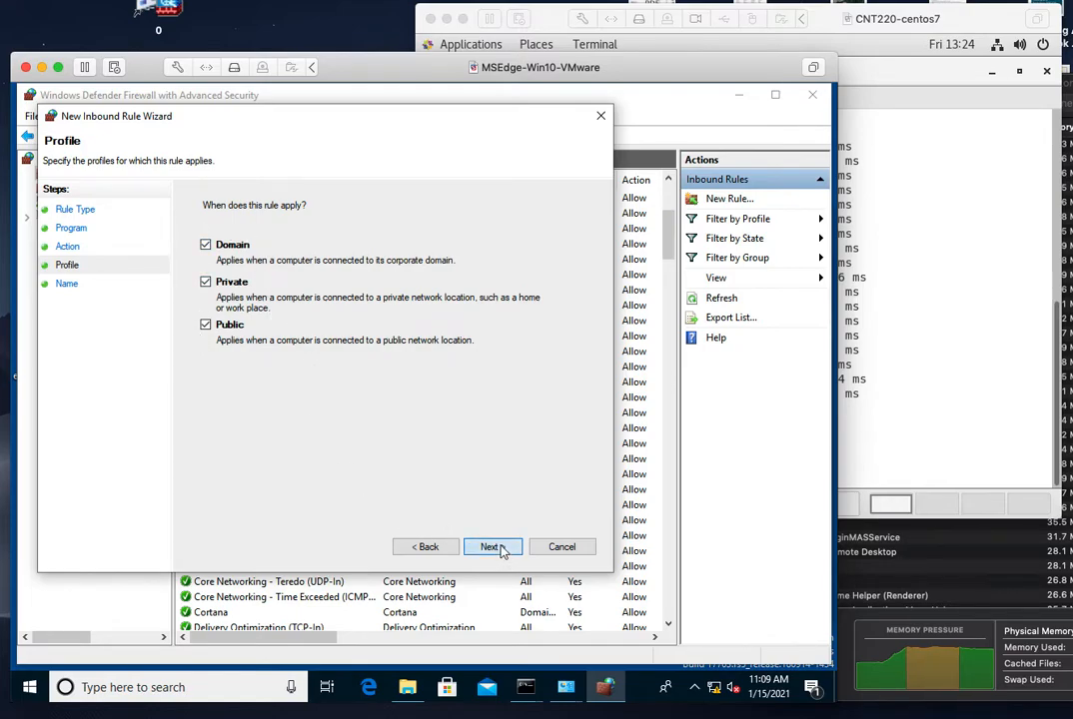
{"action": "left_click", "coordinate": [490, 546]}
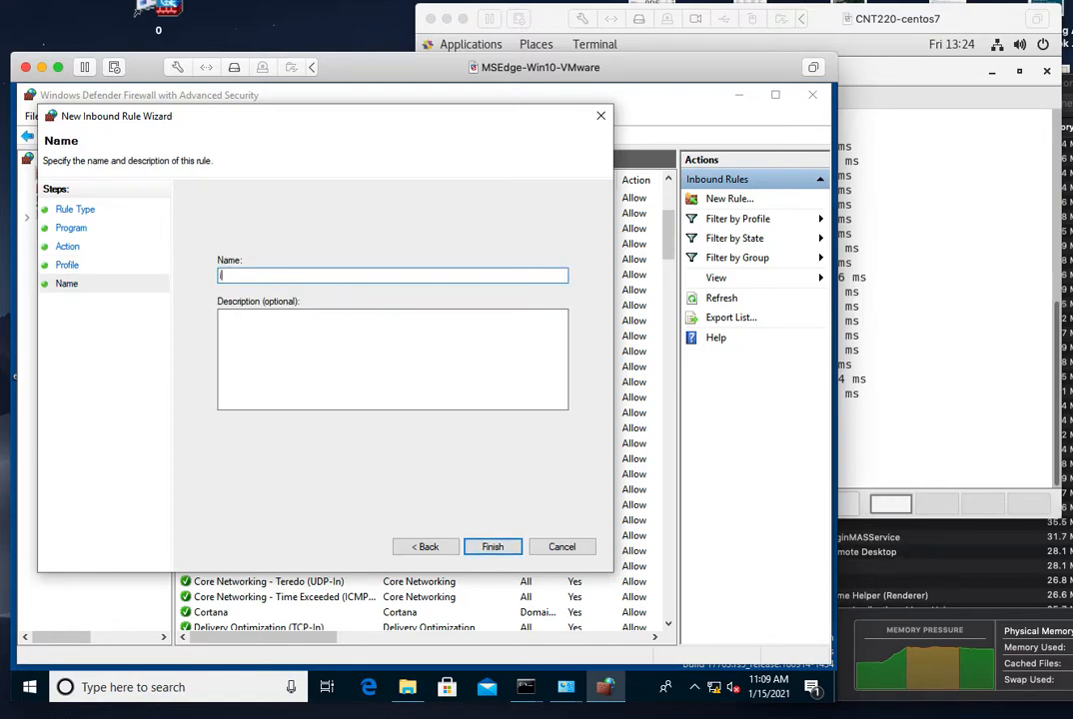
Name the rule 'icmp', finish the wizard and locate it in the Inbound Rules list
{"action": "type", "text": "icmp"}
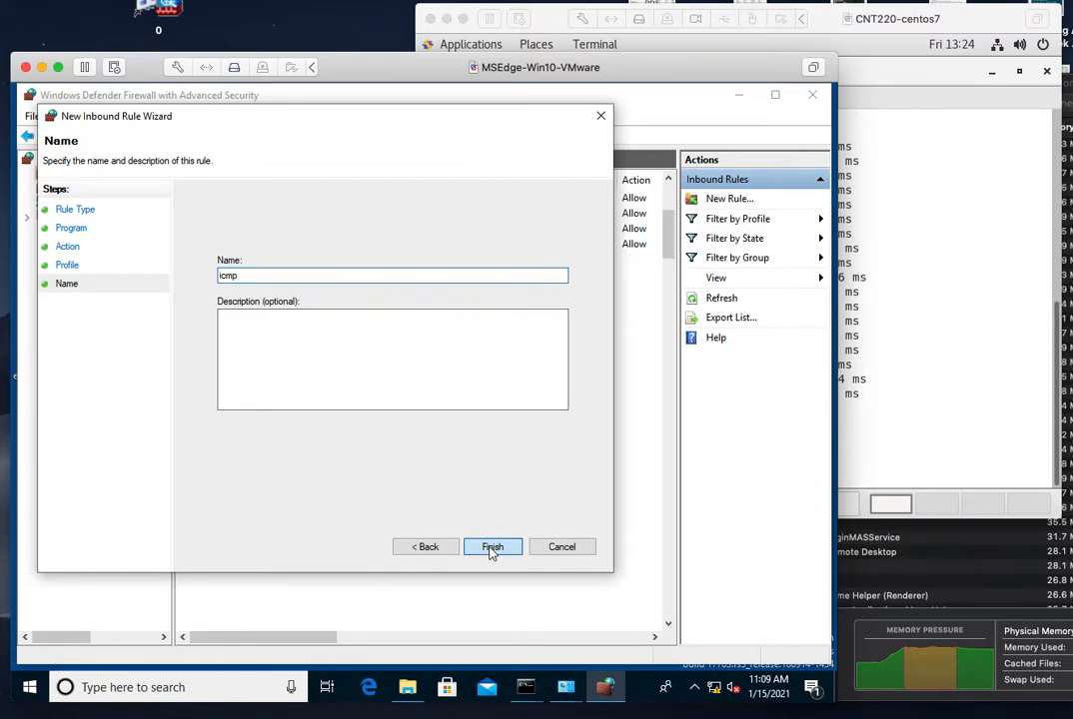
{"action": "left_click", "coordinate": [492, 547]}
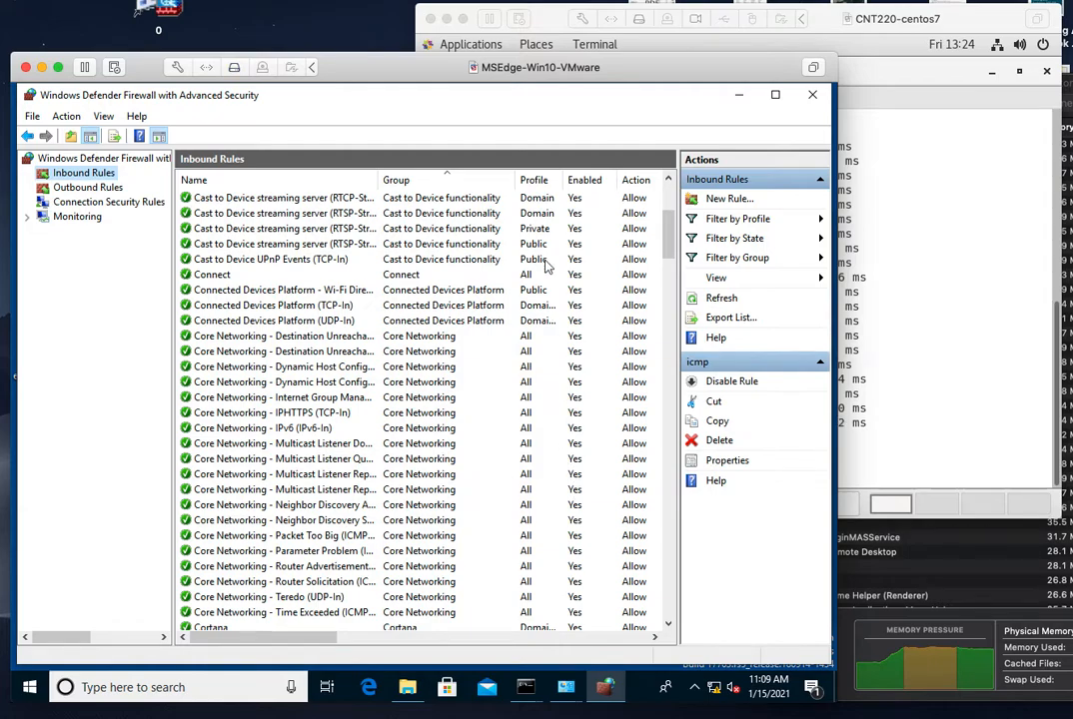
{"action": "scroll", "scroll_direction": "down", "scroll_amount": 3}
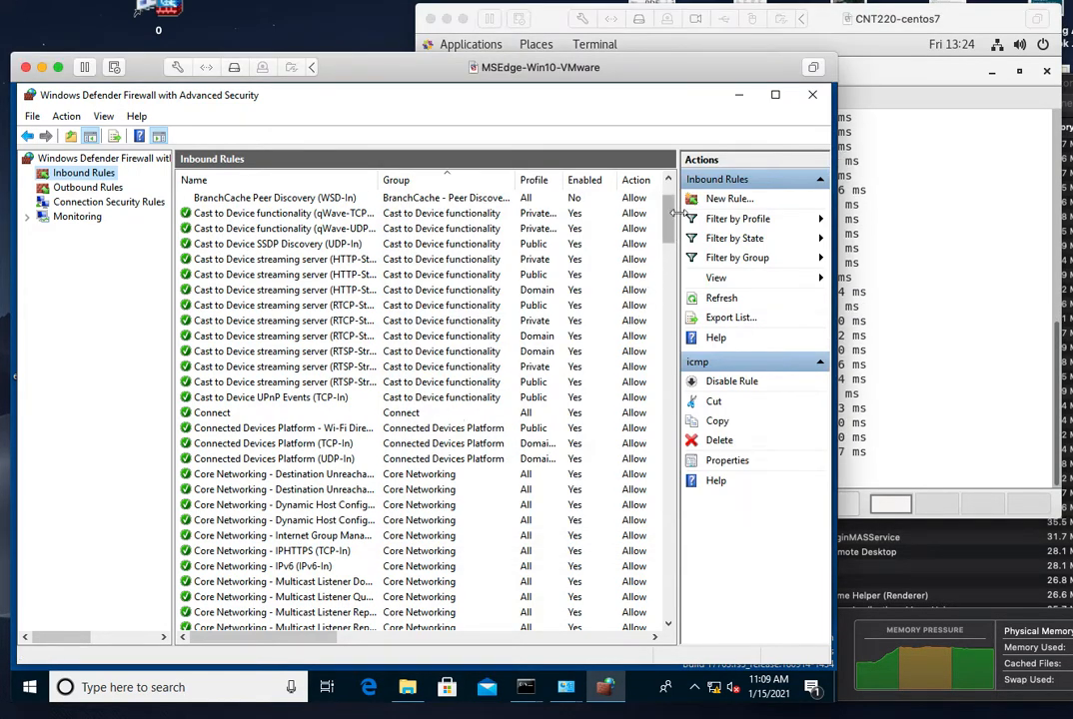
{"action": "scroll", "scroll_direction": "up", "scroll_amount": 3}
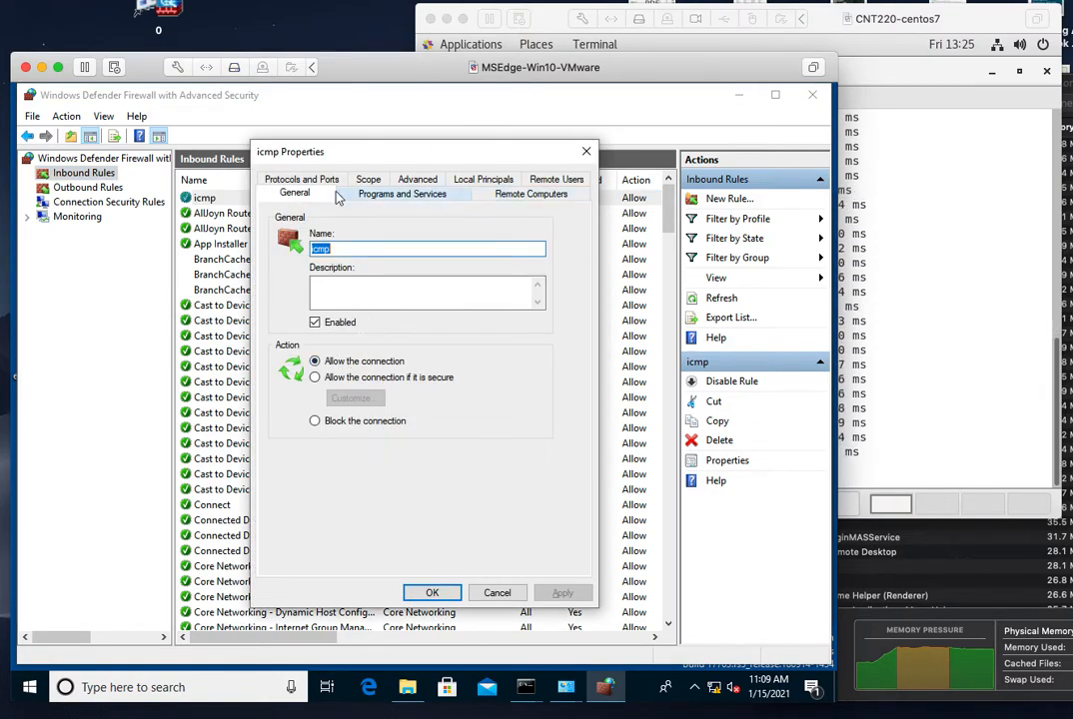
Set the icmp rule's protocol type to ICMPv4 under Protocols and Ports
{"action": "left_click", "coordinate": [302, 192]}
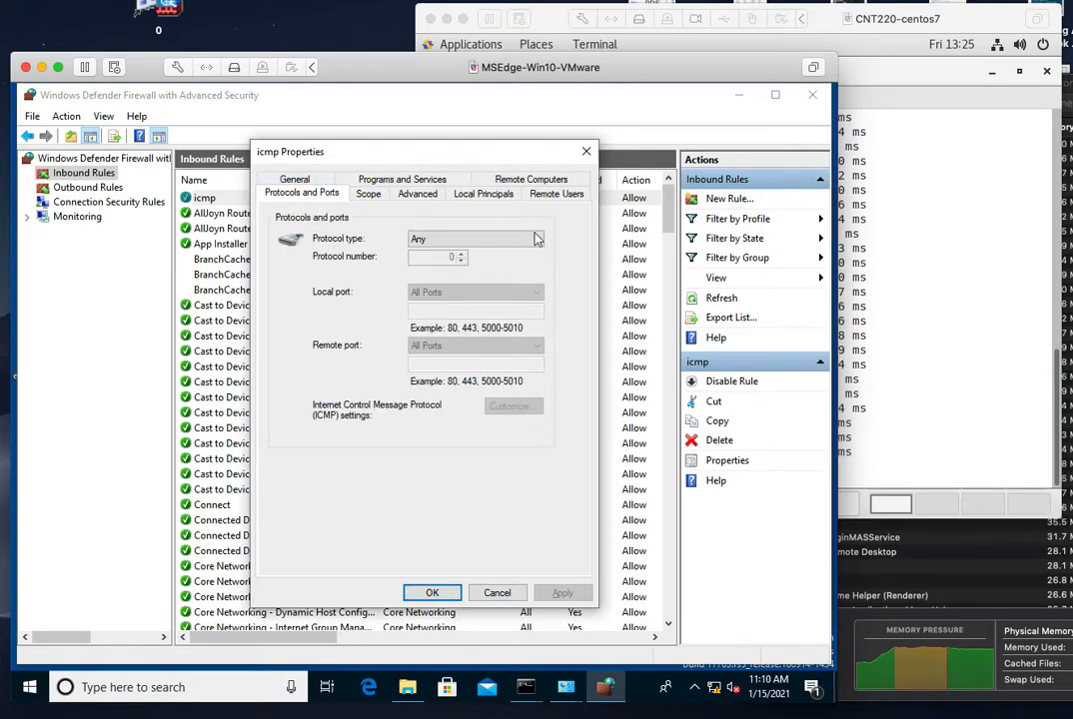
{"action": "left_click", "coordinate": [536, 238]}
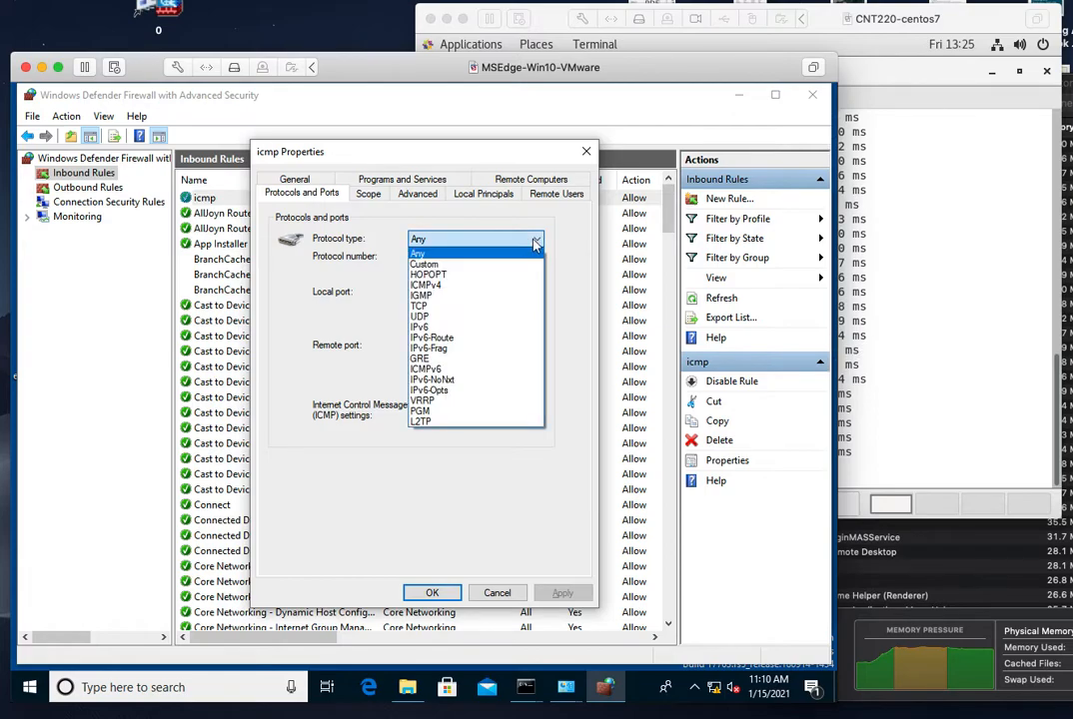
{"action": "mouse_move", "coordinate": [425, 286]}
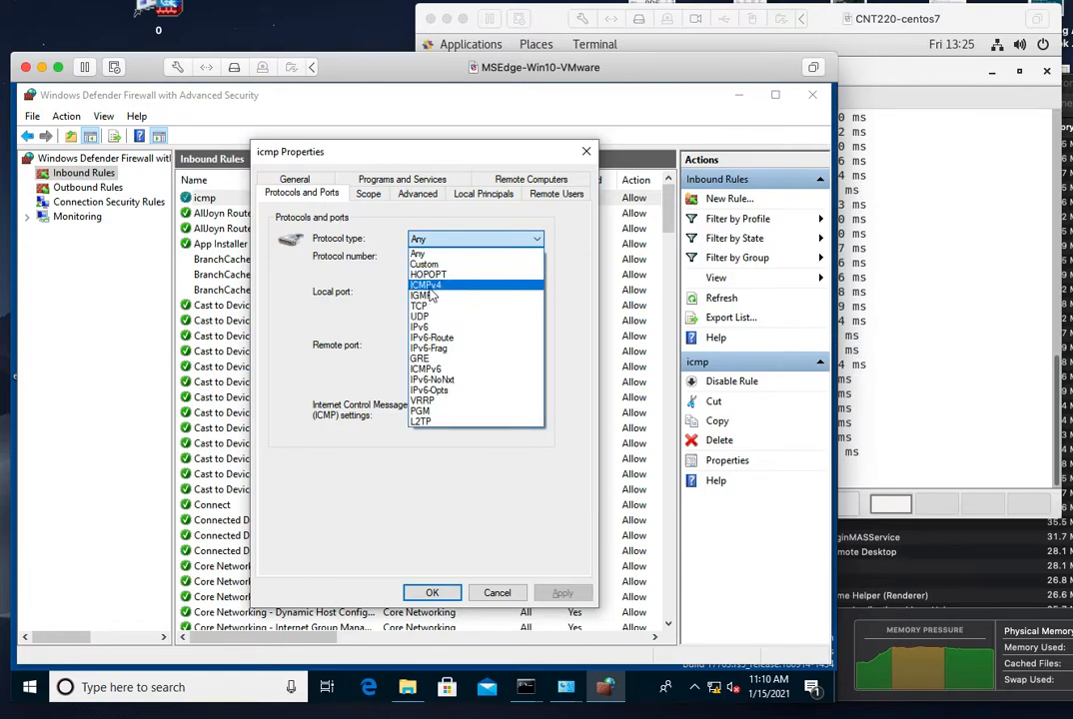
{"action": "left_click", "coordinate": [426, 285]}
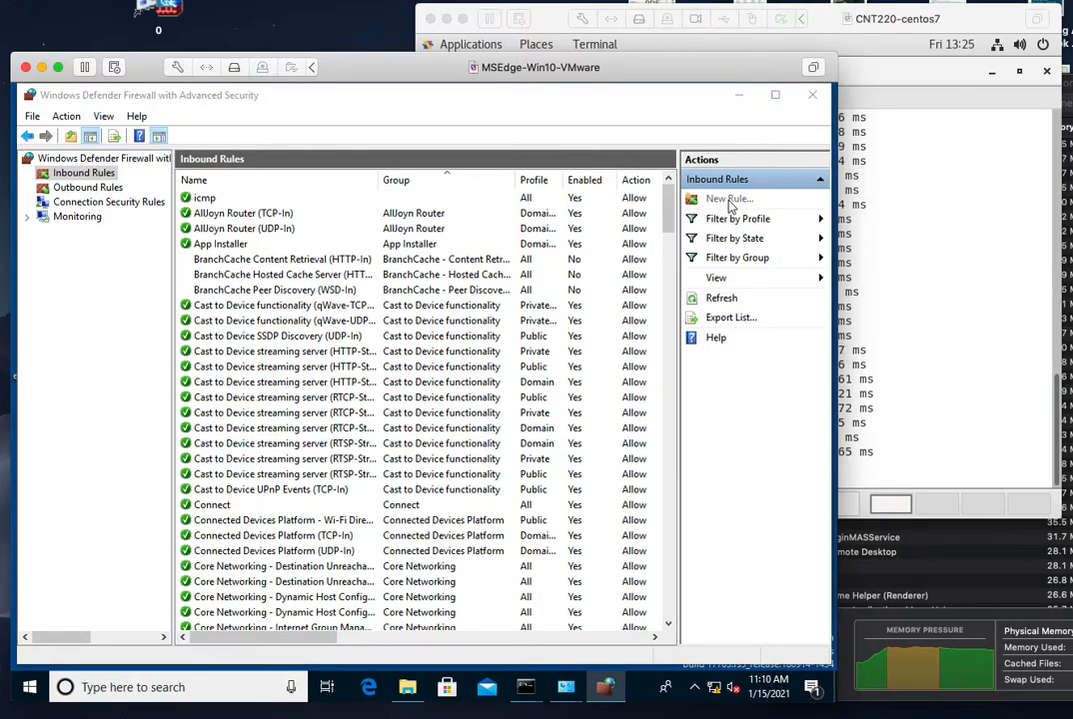
{"action": "left_click", "coordinate": [729, 198]}
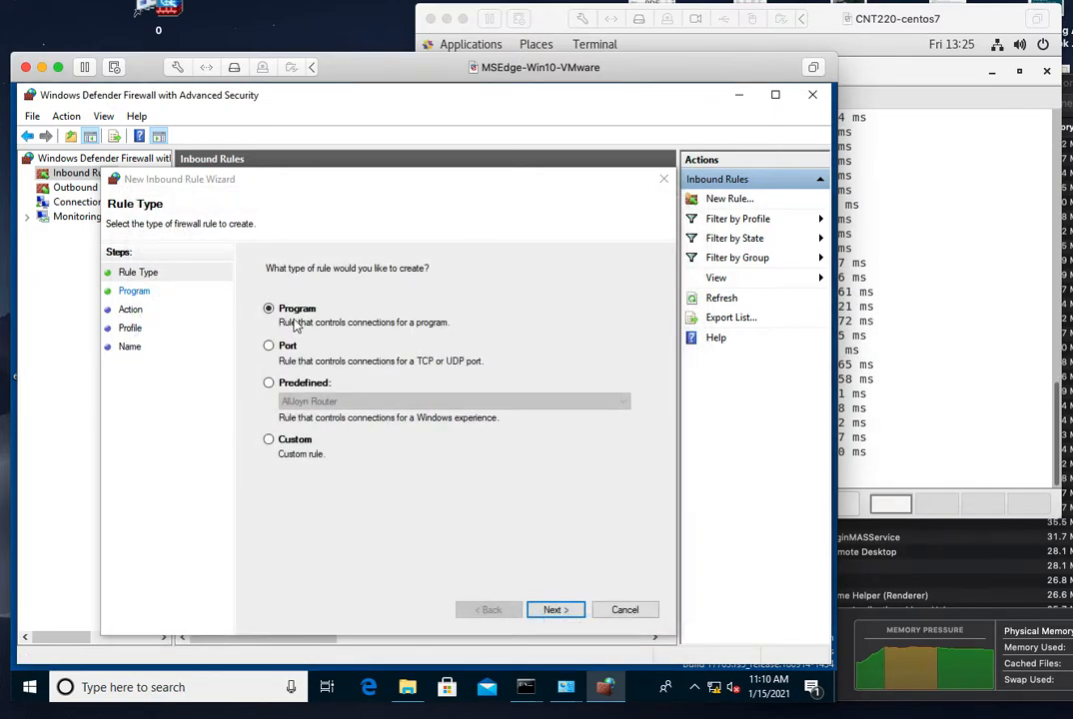
{"action": "left_click", "coordinate": [269, 440]}
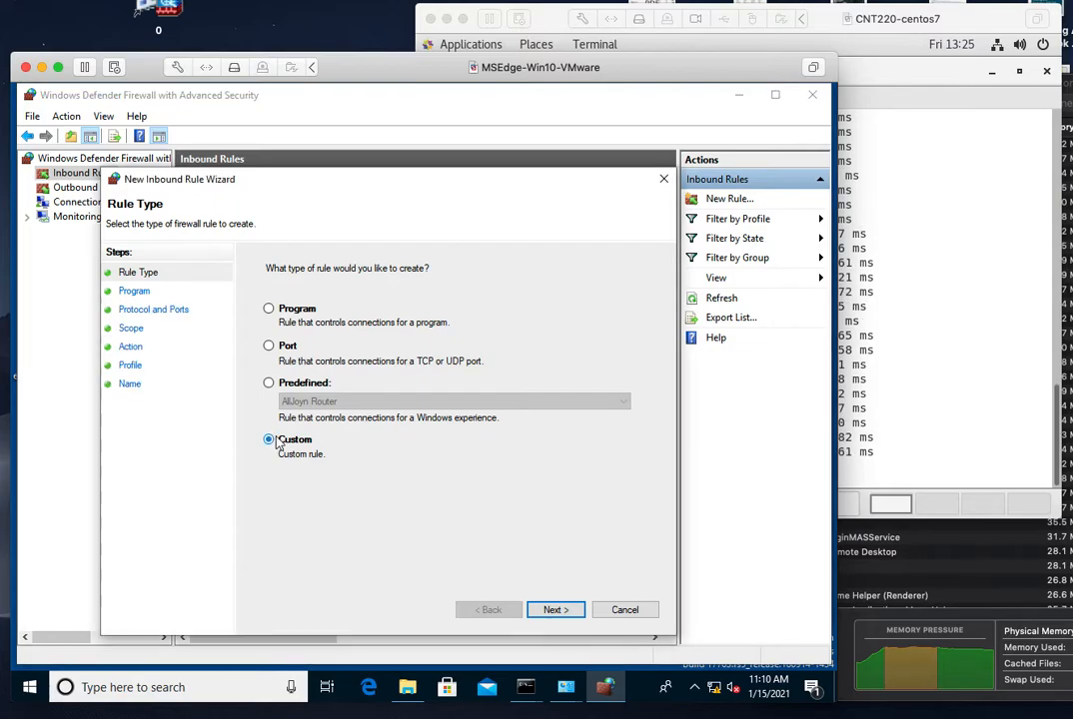
{"action": "left_click", "coordinate": [555, 609]}
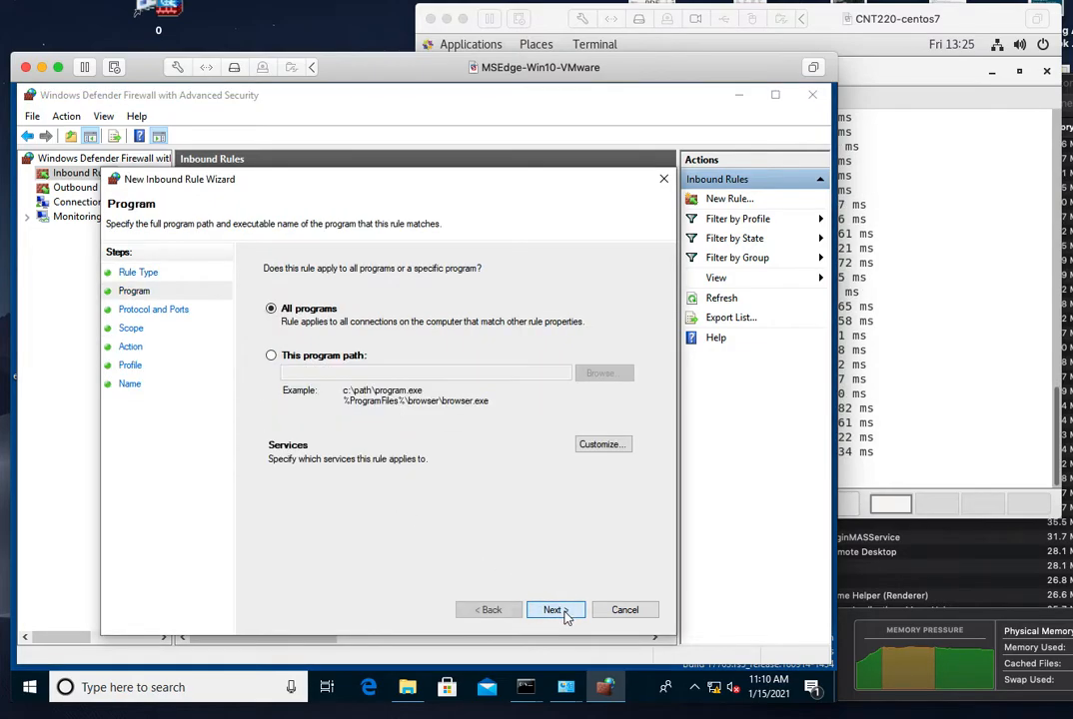
{"action": "left_click", "coordinate": [551, 610]}
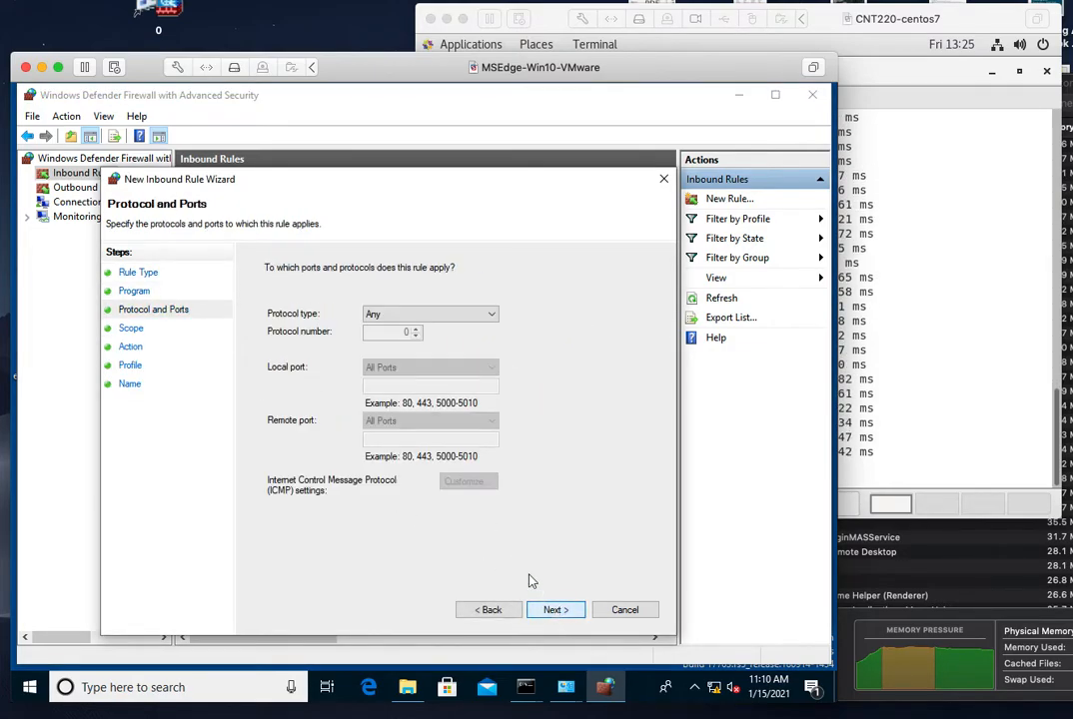
{"action": "left_click", "coordinate": [489, 313]}
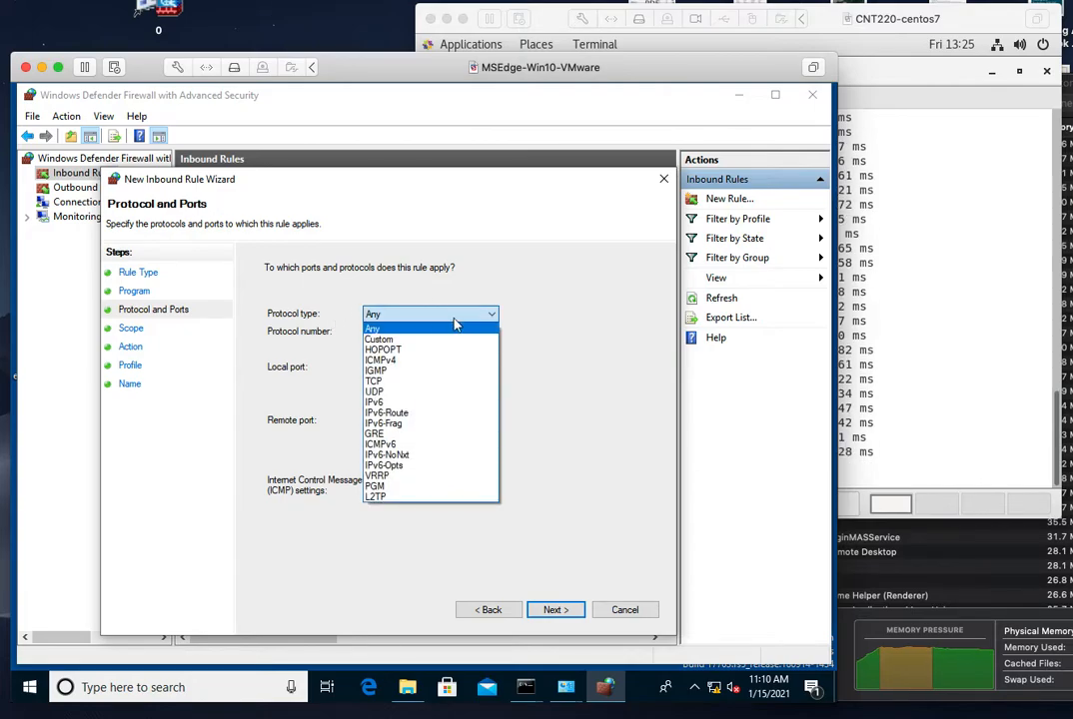
{"action": "mouse_move", "coordinate": [381, 443]}
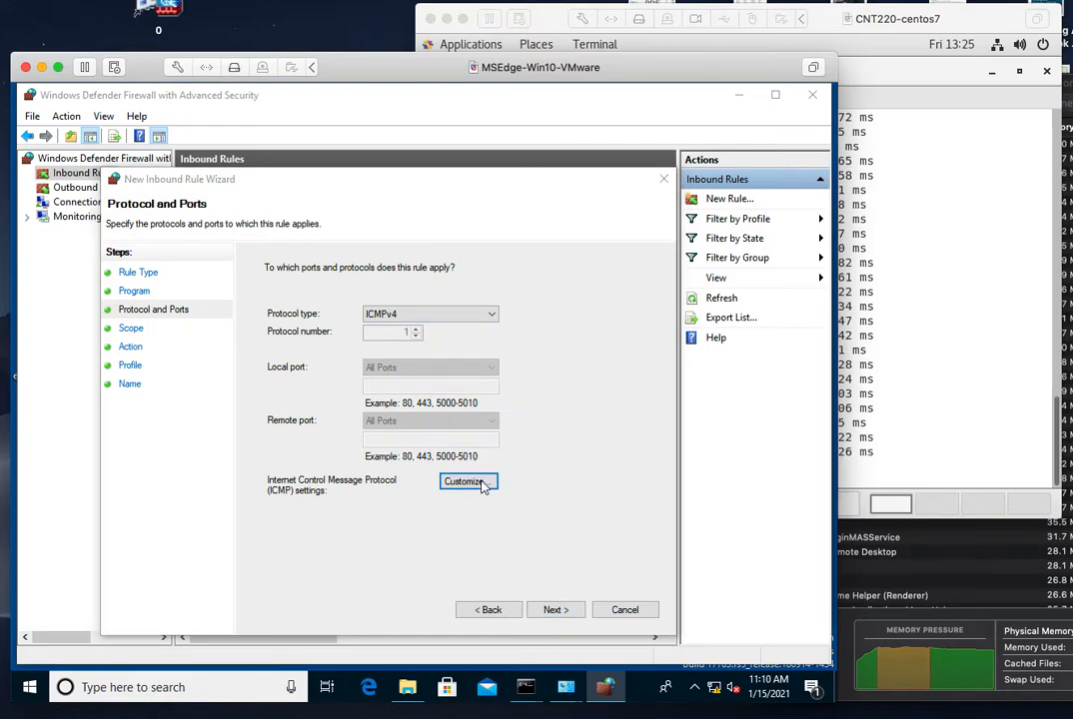
{"action": "left_click", "coordinate": [463, 481]}
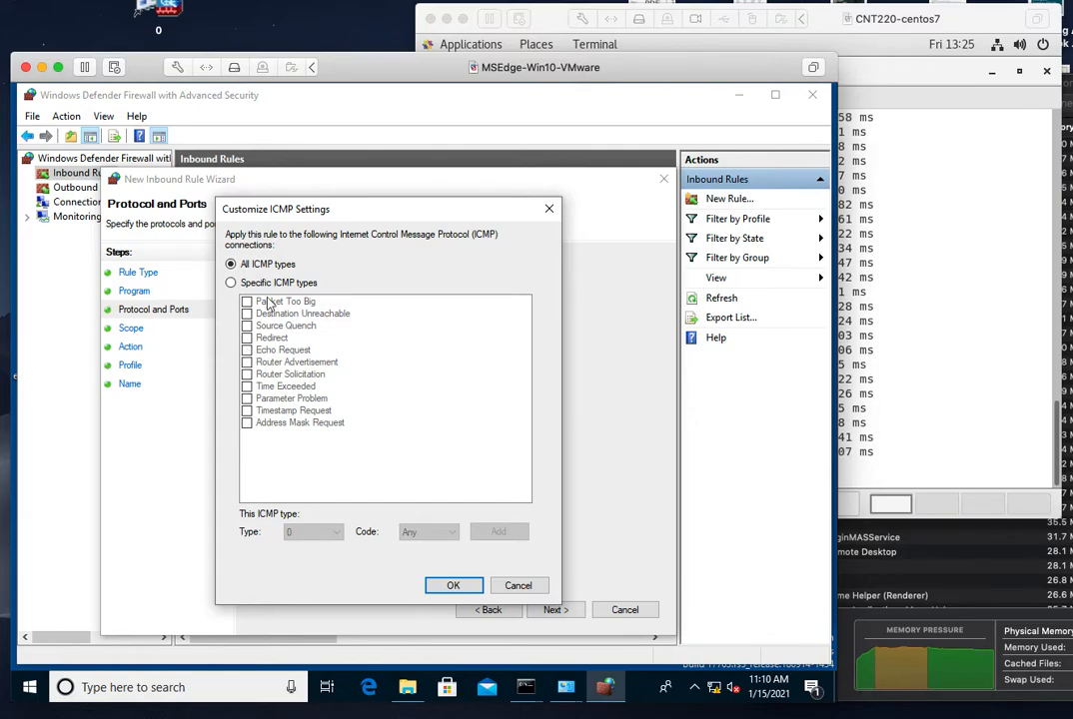
{"action": "left_click", "coordinate": [247, 350]}
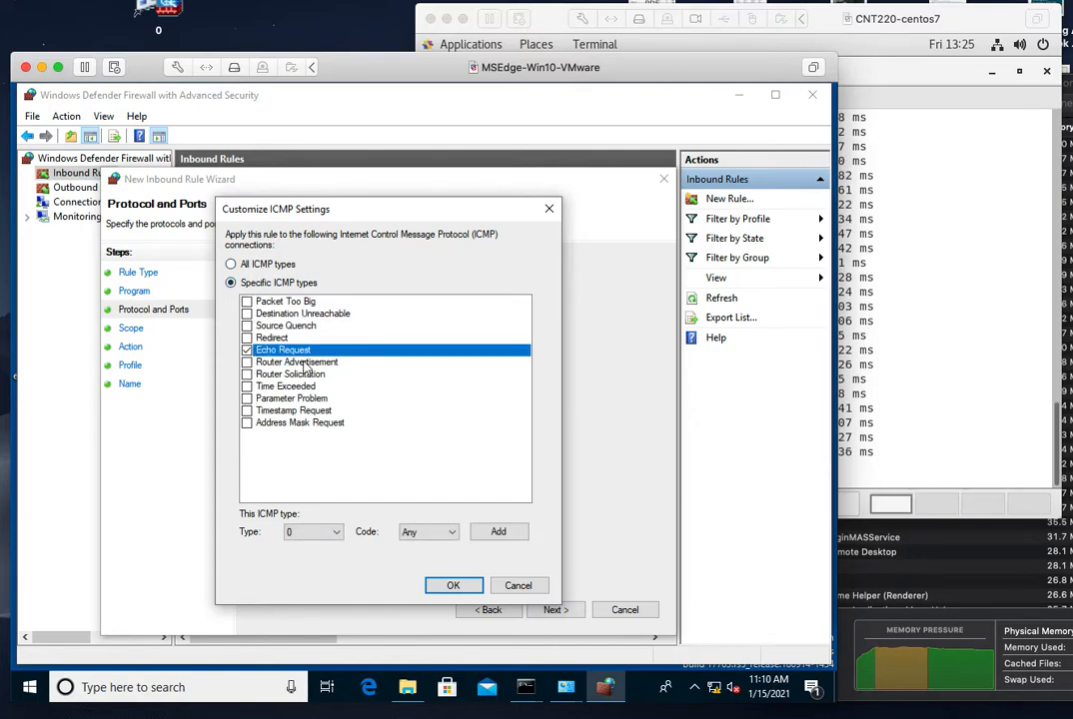
{"action": "mouse_move", "coordinate": [419, 562]}
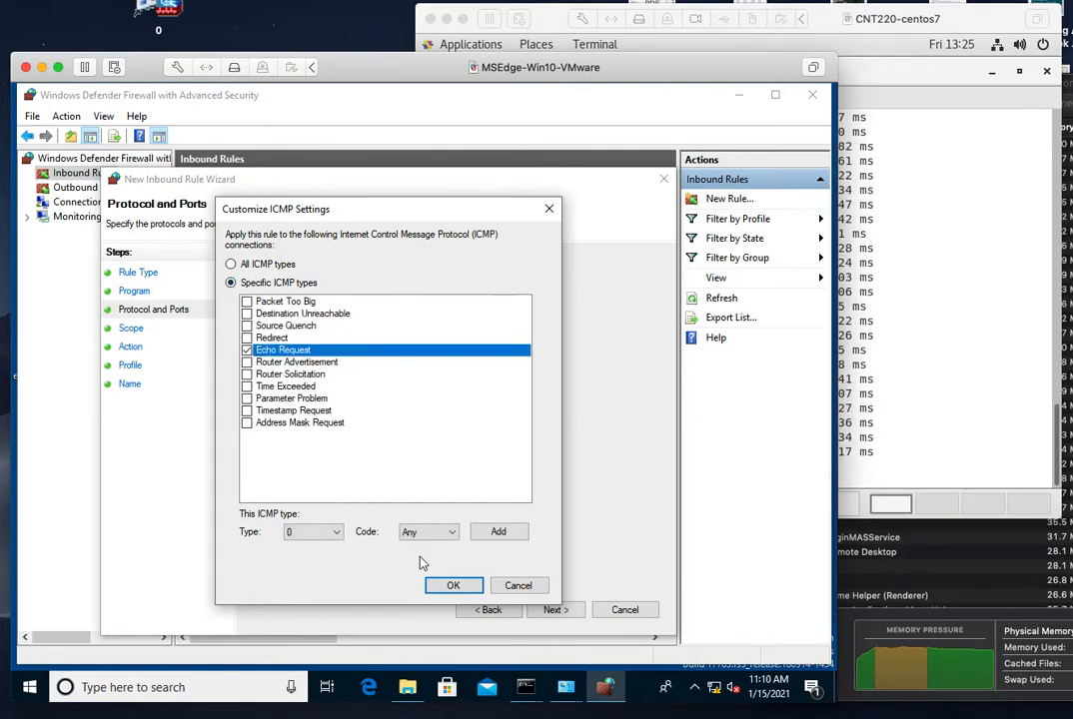
{"action": "left_click", "coordinate": [453, 585]}
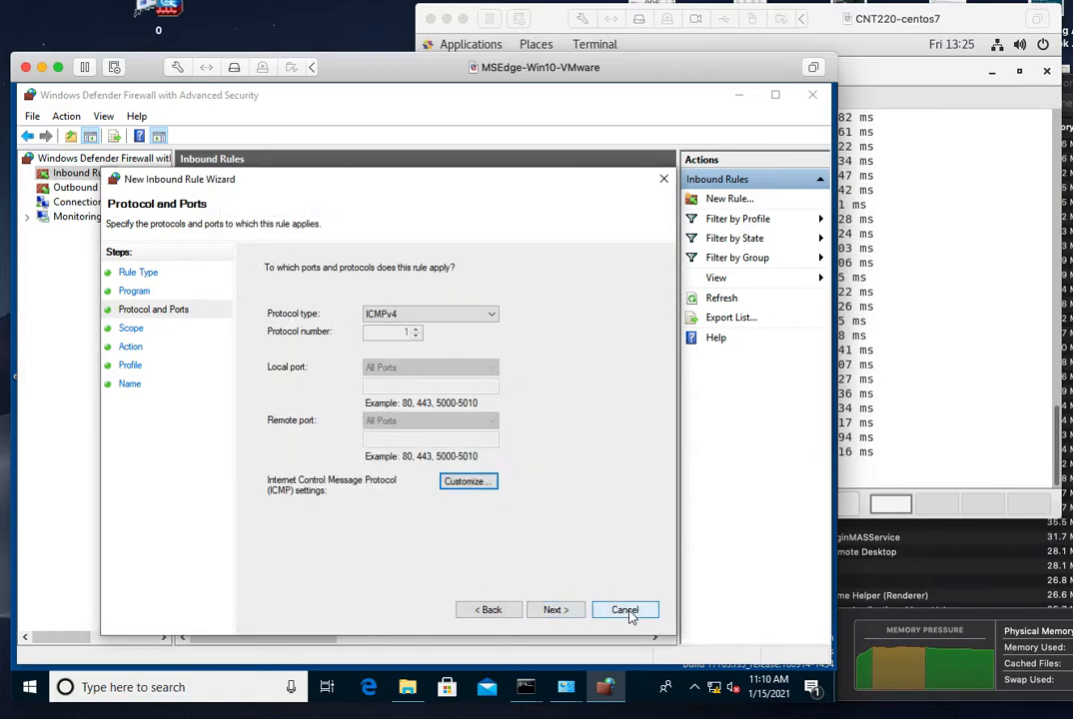
{"action": "left_click", "coordinate": [624, 610]}
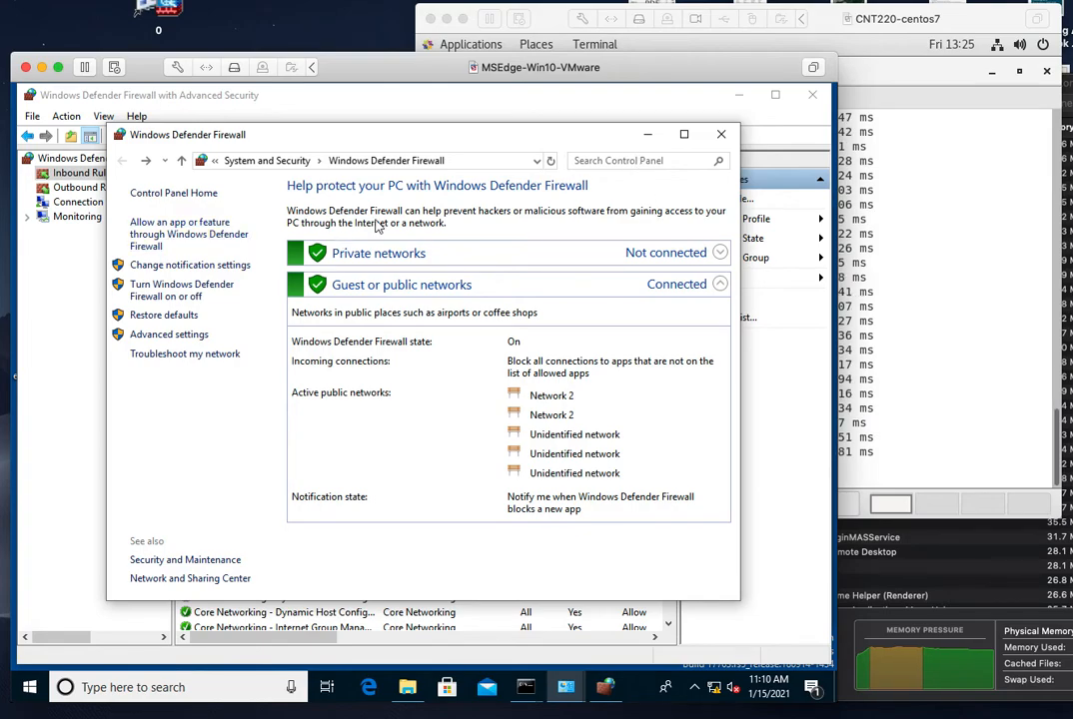
{"action": "left_click", "coordinate": [84, 173]}
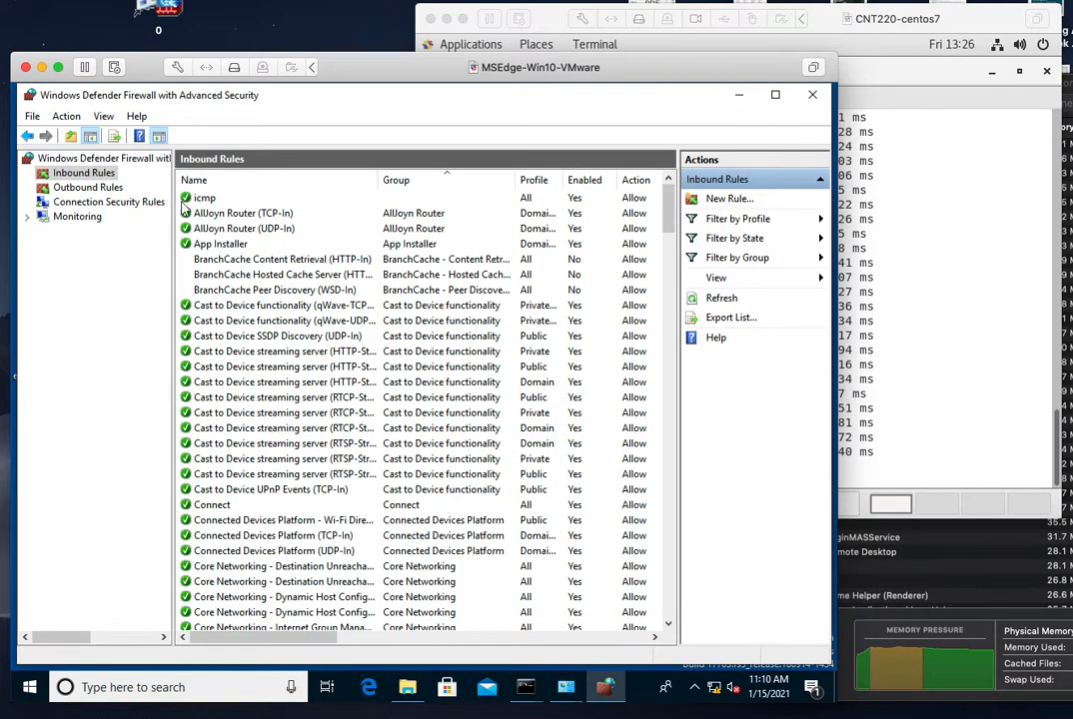
Confirm the icmp rule is ICMPv4, then bring the CentOS terminal's ping replies forward
{"action": "double_click", "coordinate": [204, 198]}
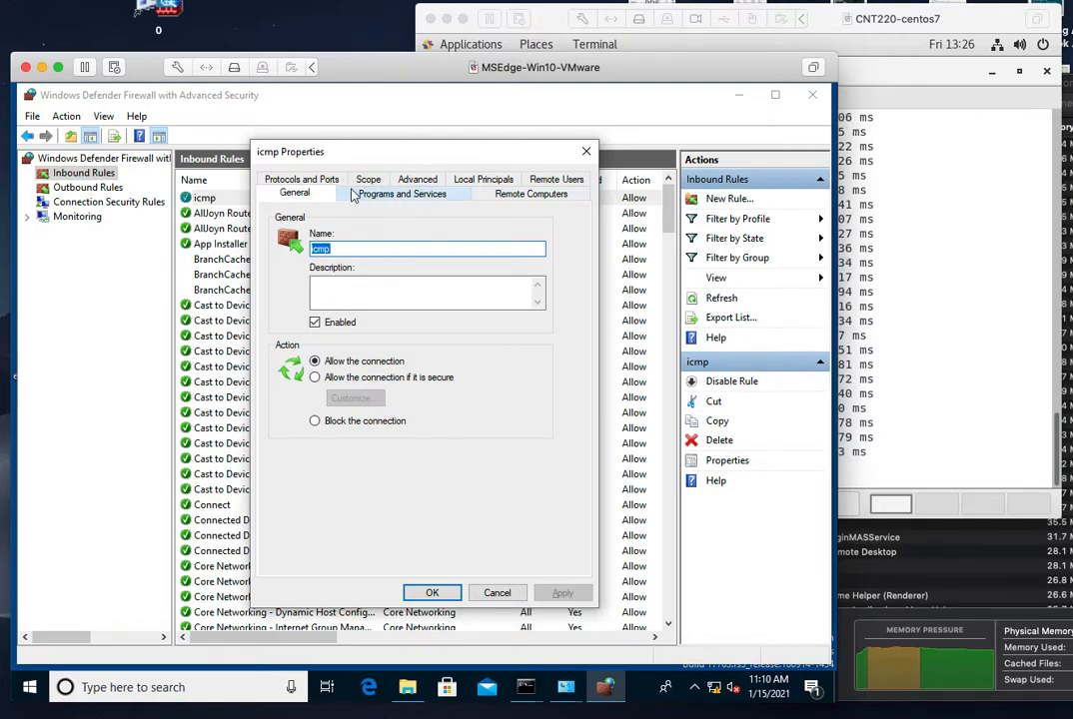
{"action": "left_click", "coordinate": [301, 193]}
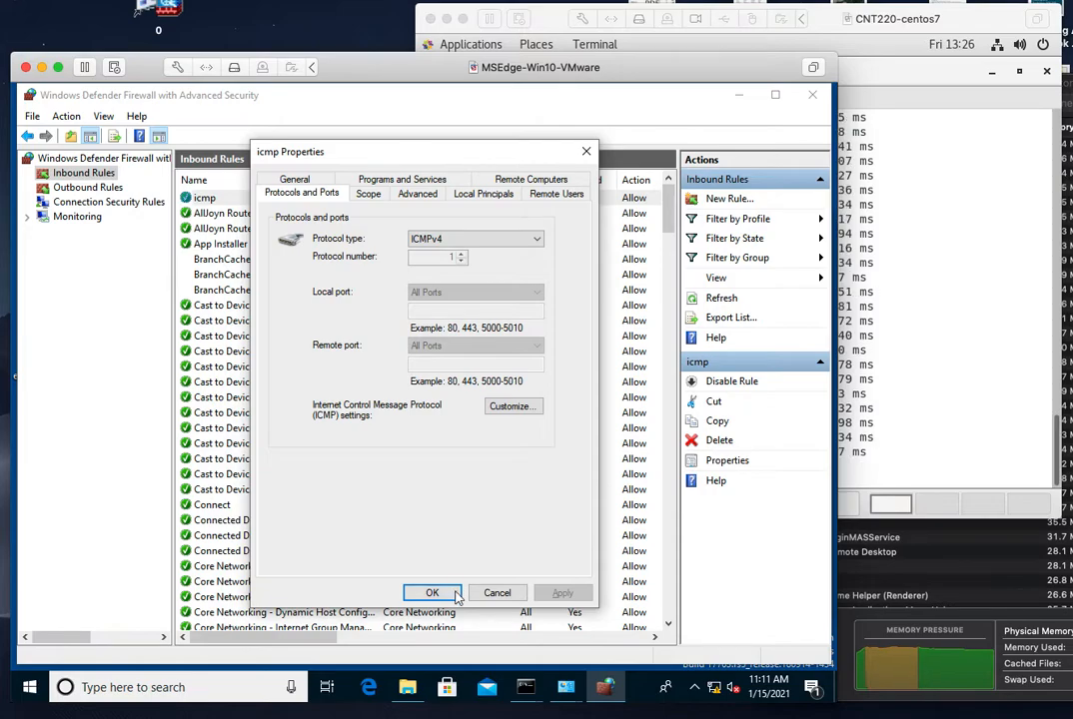
{"action": "left_click", "coordinate": [431, 592]}
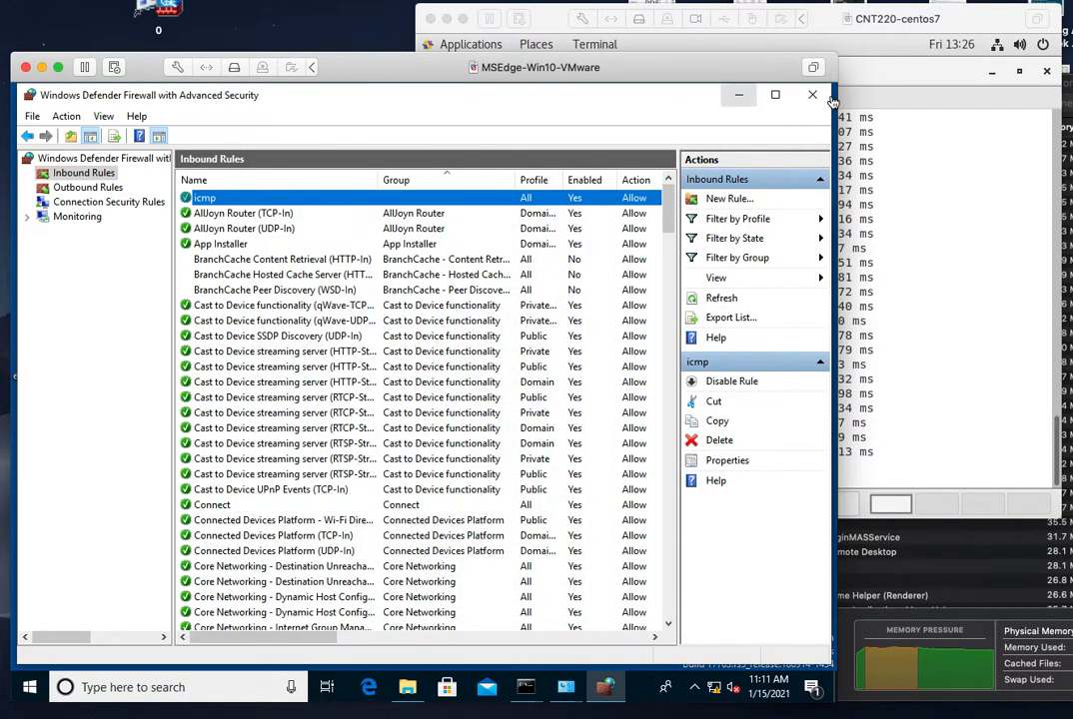
{"action": "left_click", "coordinate": [739, 18]}
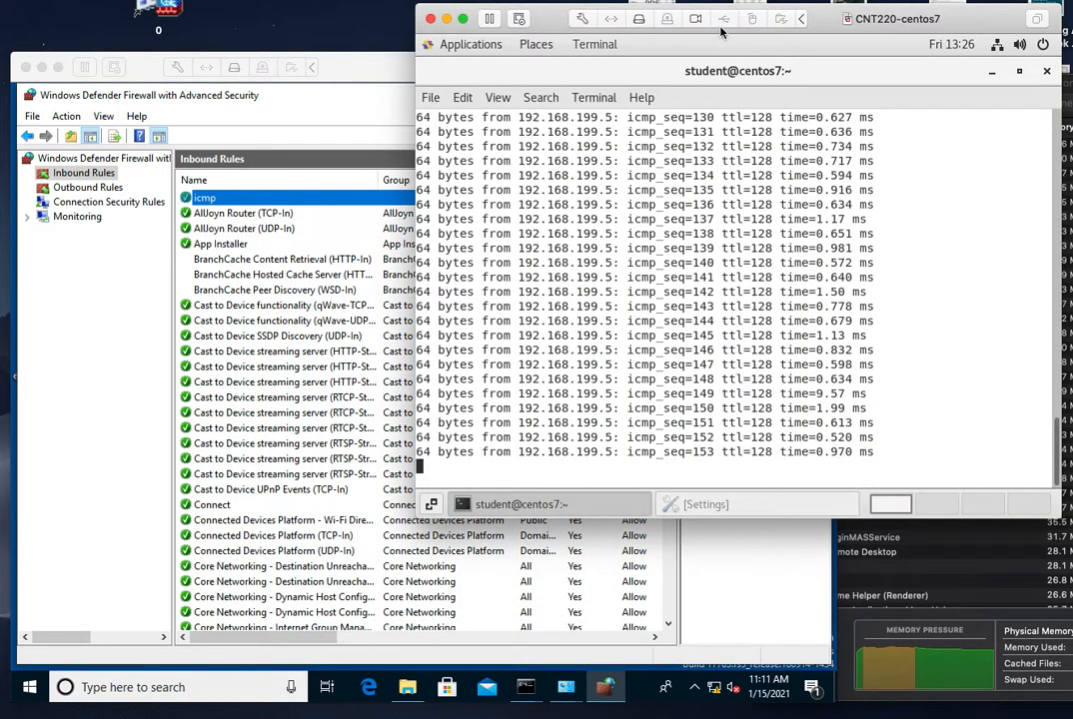